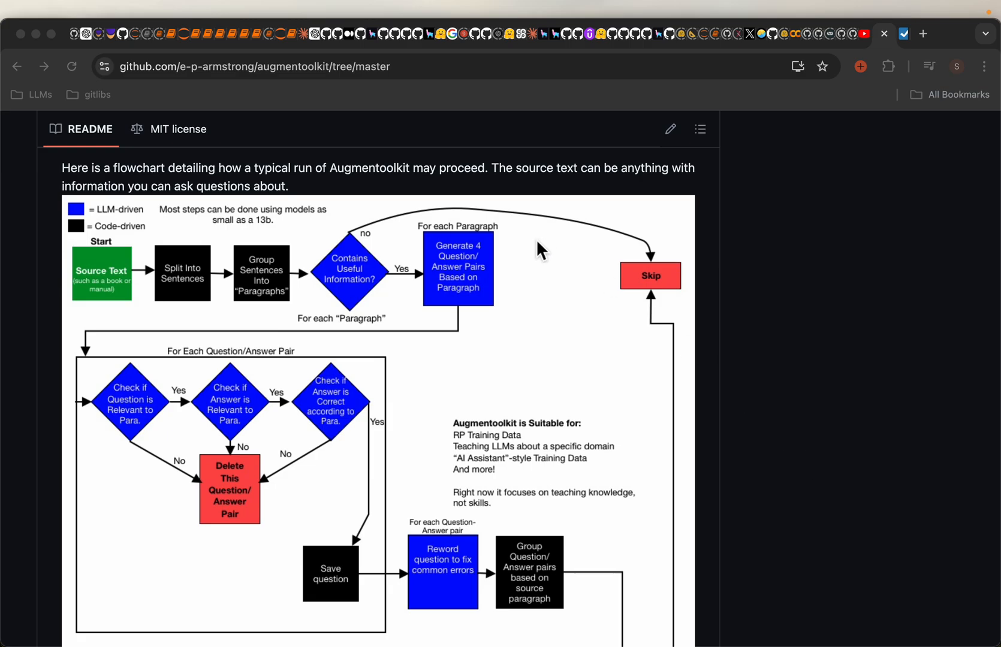
{"action": "mouse_move", "coordinate": [268, 86]}
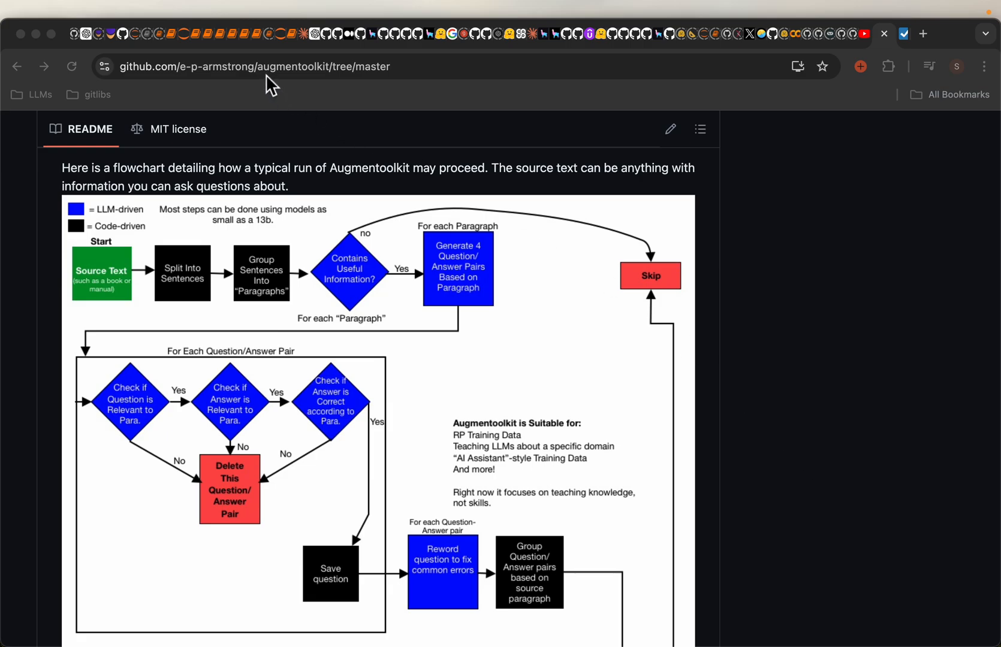
{"action": "mouse_move", "coordinate": [450, 149]}
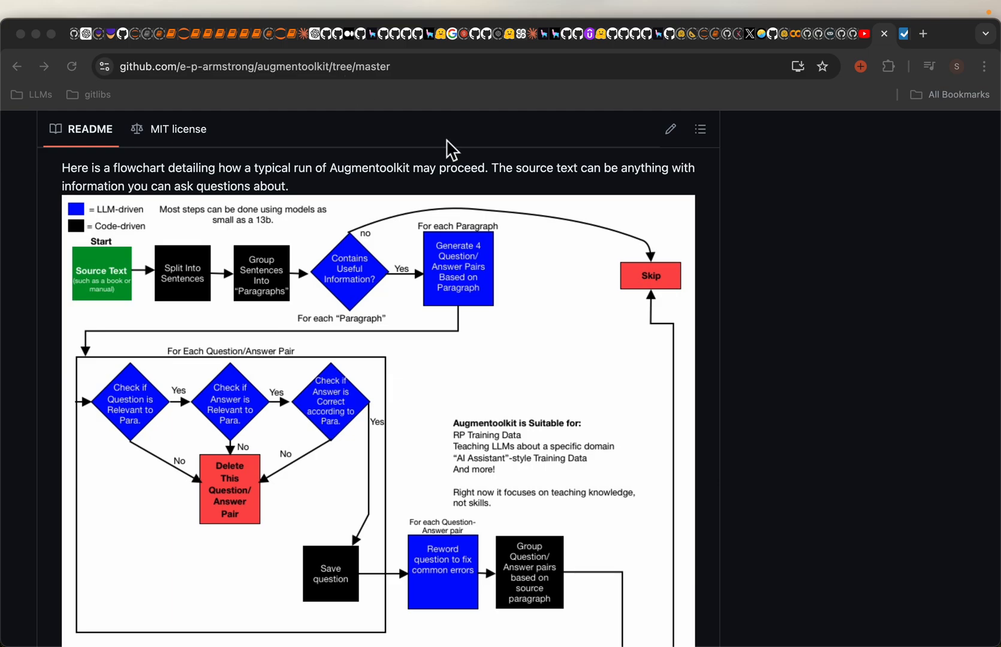
{"action": "mouse_move", "coordinate": [783, 336]}
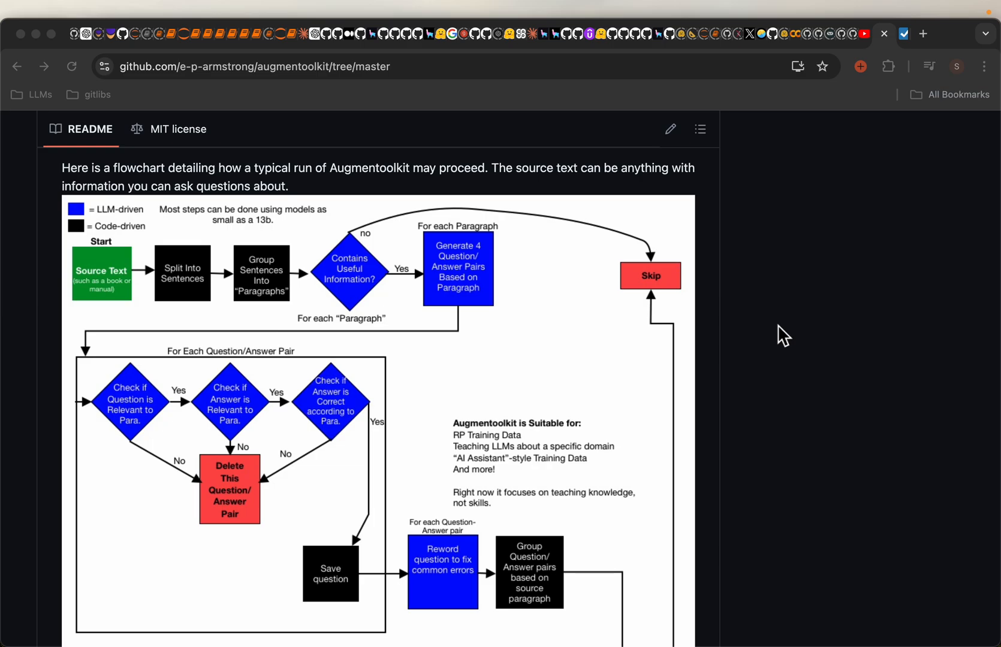
{"action": "mouse_move", "coordinate": [214, 292]}
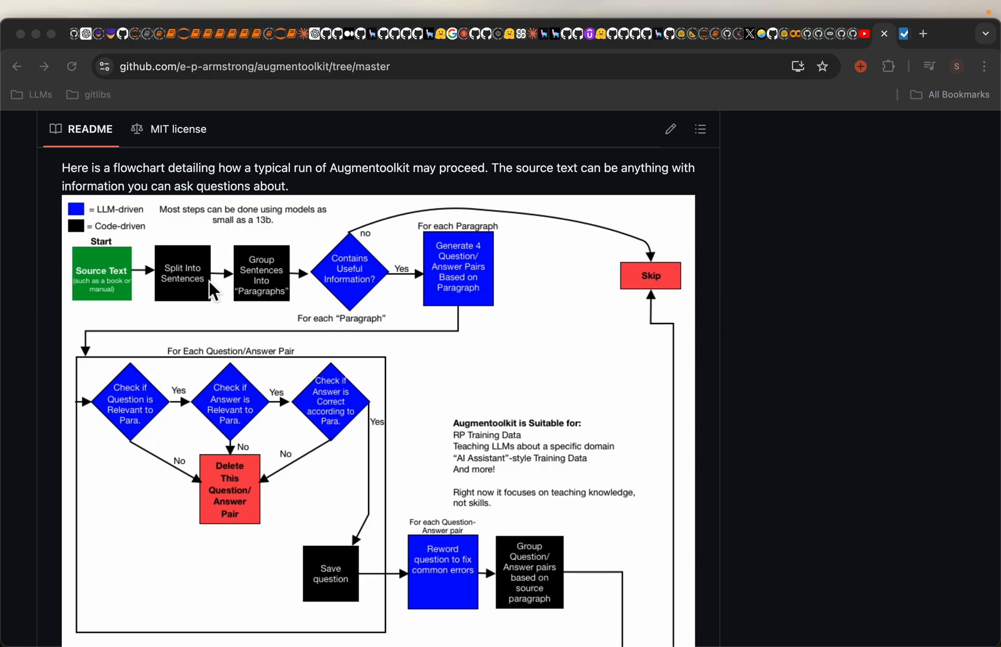
{"action": "mouse_move", "coordinate": [101, 288]}
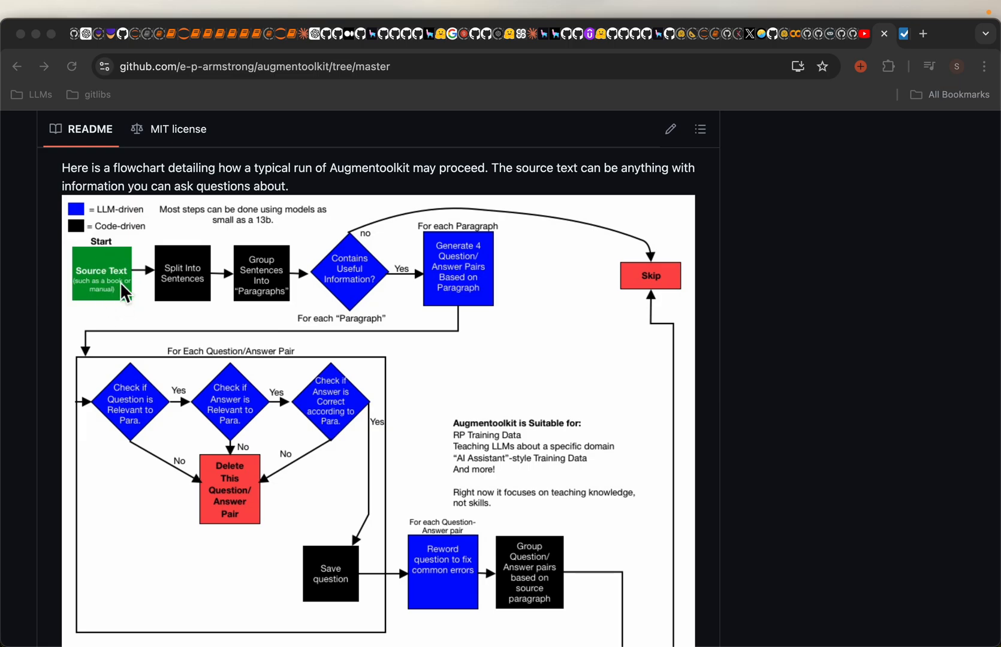
{"action": "mouse_move", "coordinate": [117, 305]}
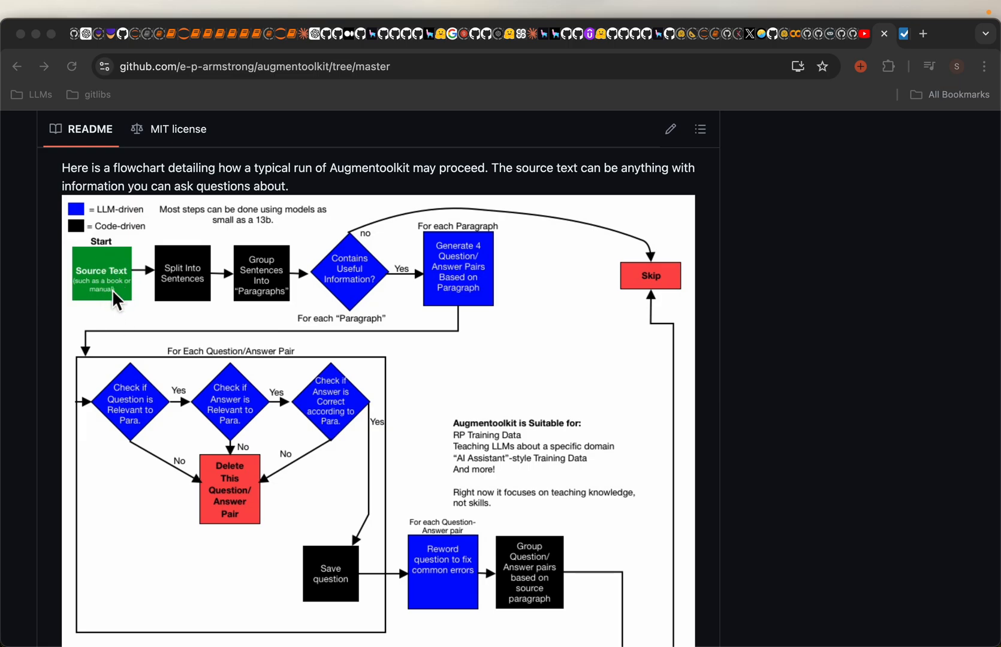
{"action": "mouse_move", "coordinate": [184, 296]}
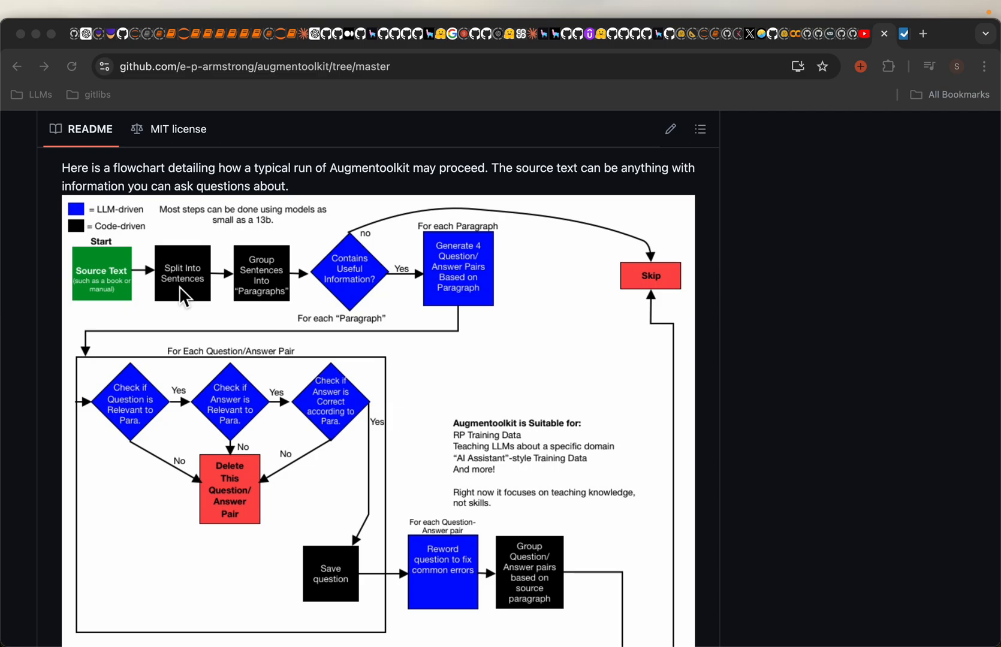
{"action": "mouse_move", "coordinate": [281, 310]}
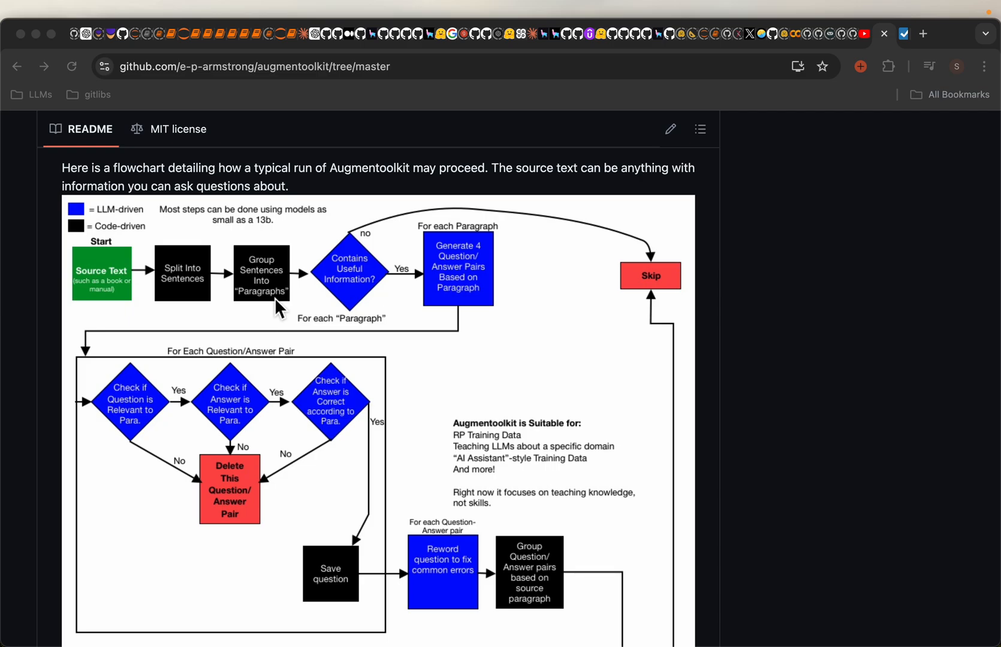
{"action": "mouse_move", "coordinate": [340, 310]}
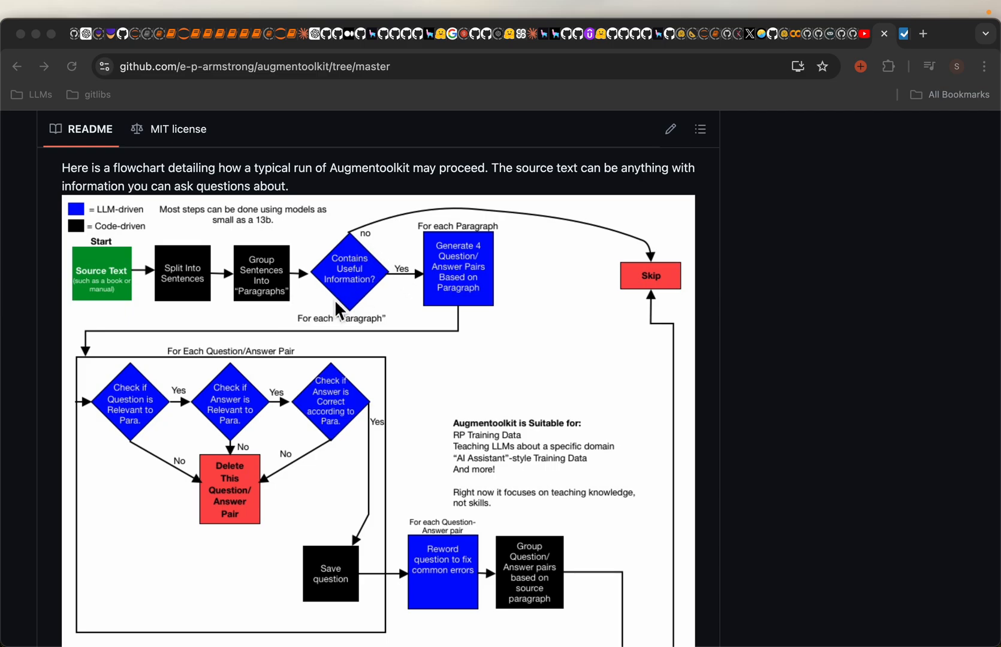
{"action": "mouse_move", "coordinate": [359, 261]}
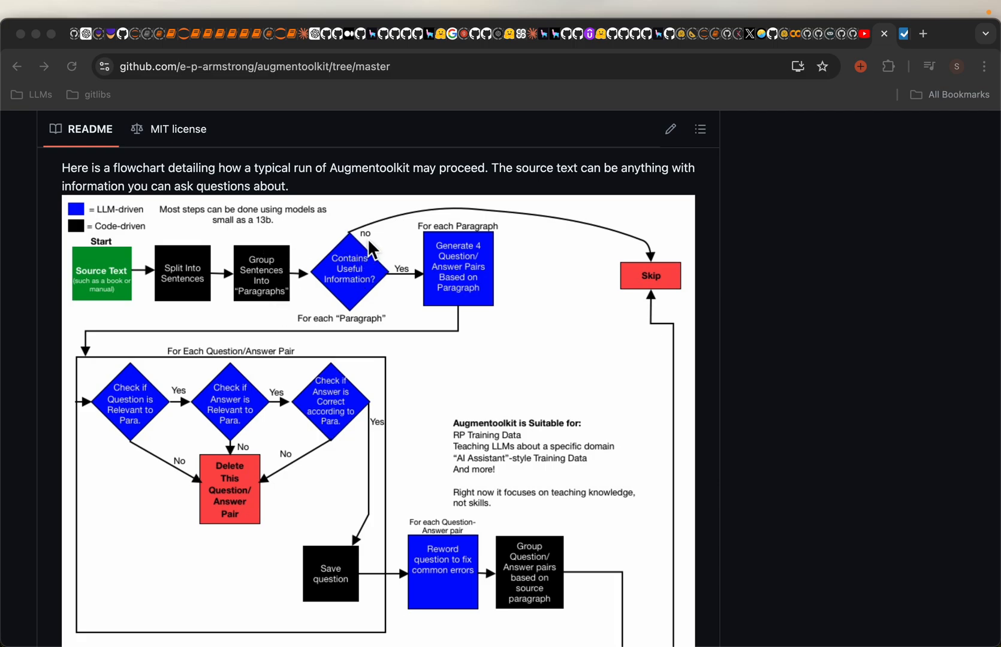
{"action": "mouse_move", "coordinate": [327, 295]}
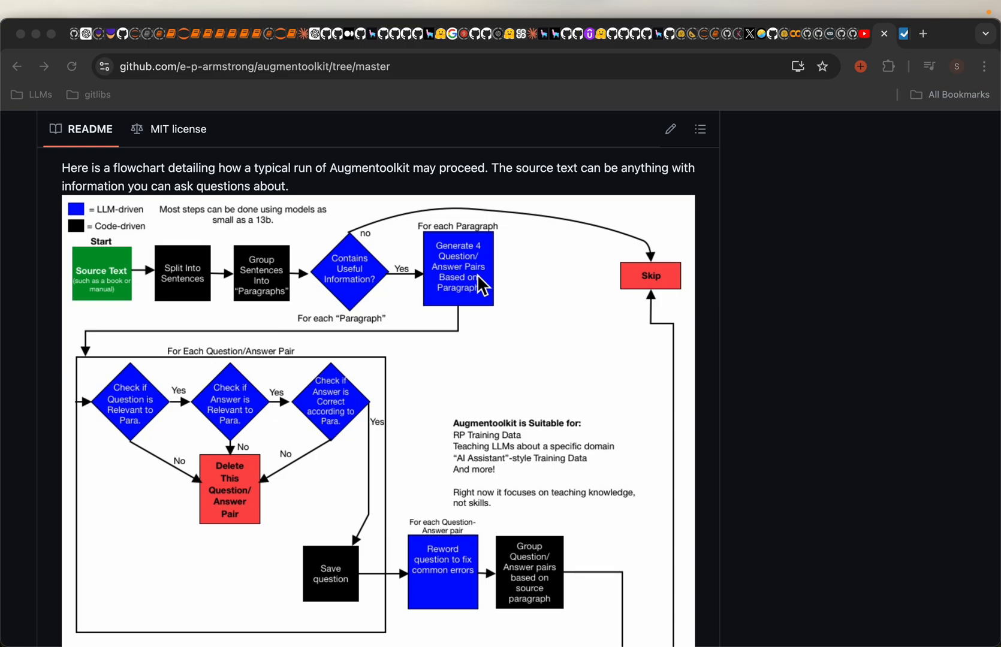
{"action": "mouse_move", "coordinate": [509, 332]}
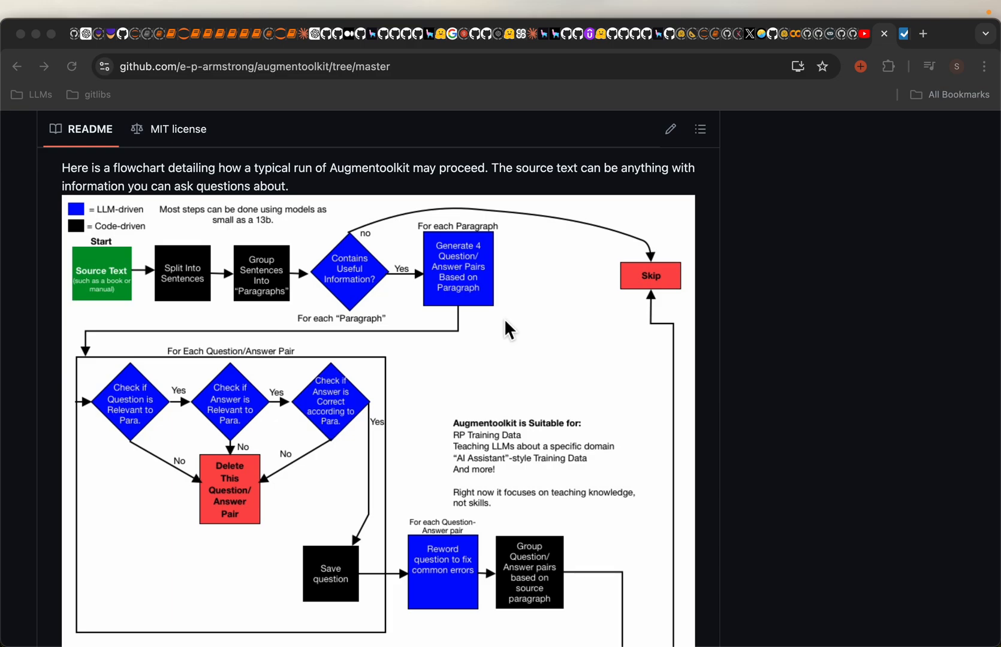
{"action": "mouse_move", "coordinate": [99, 383]}
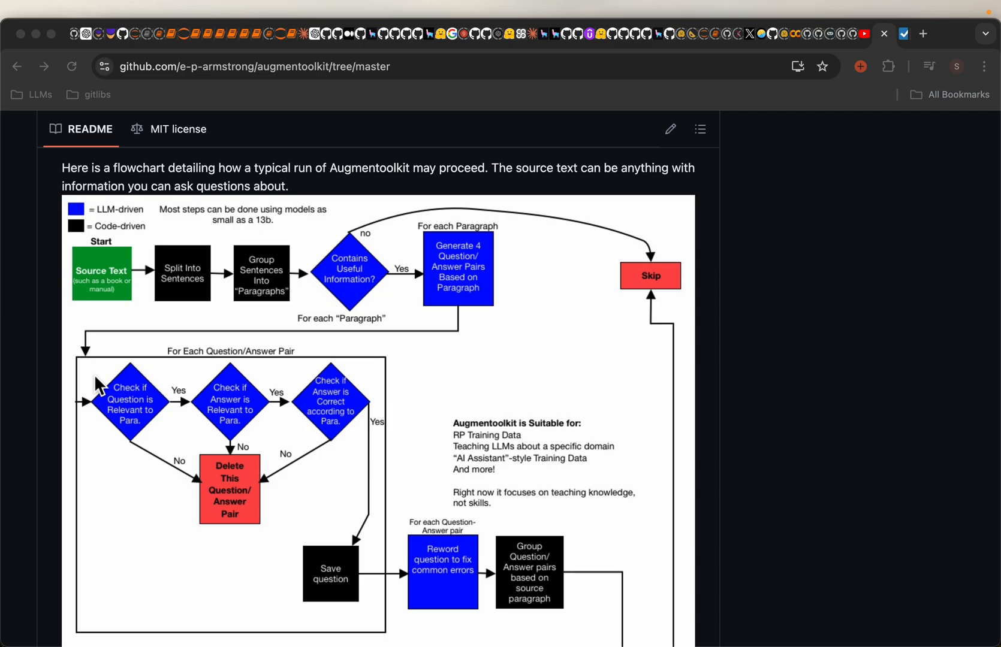
{"action": "mouse_move", "coordinate": [135, 429]}
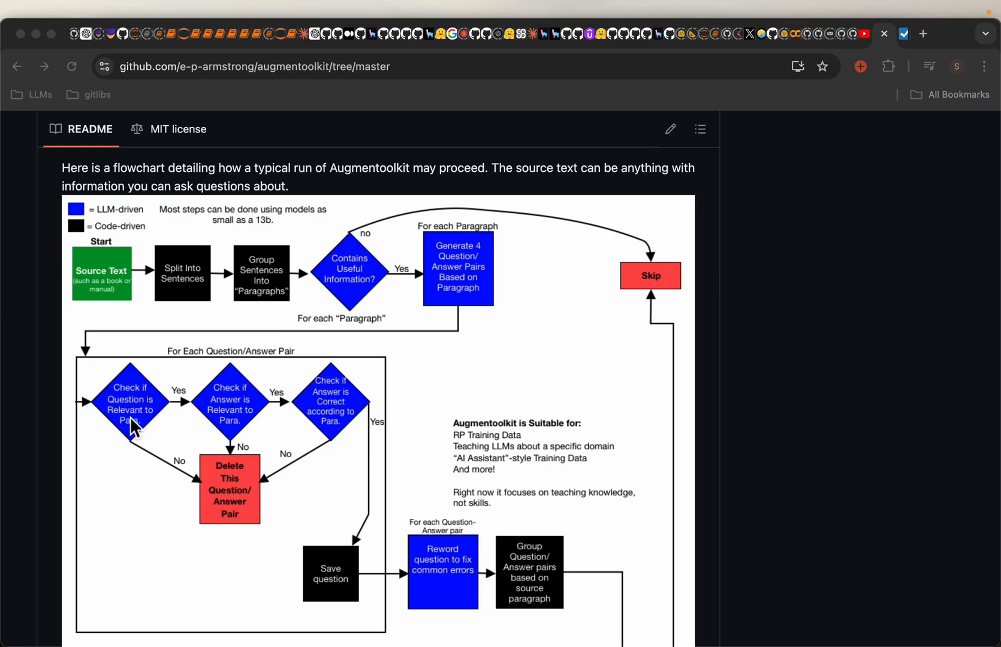
{"action": "mouse_move", "coordinate": [144, 437]}
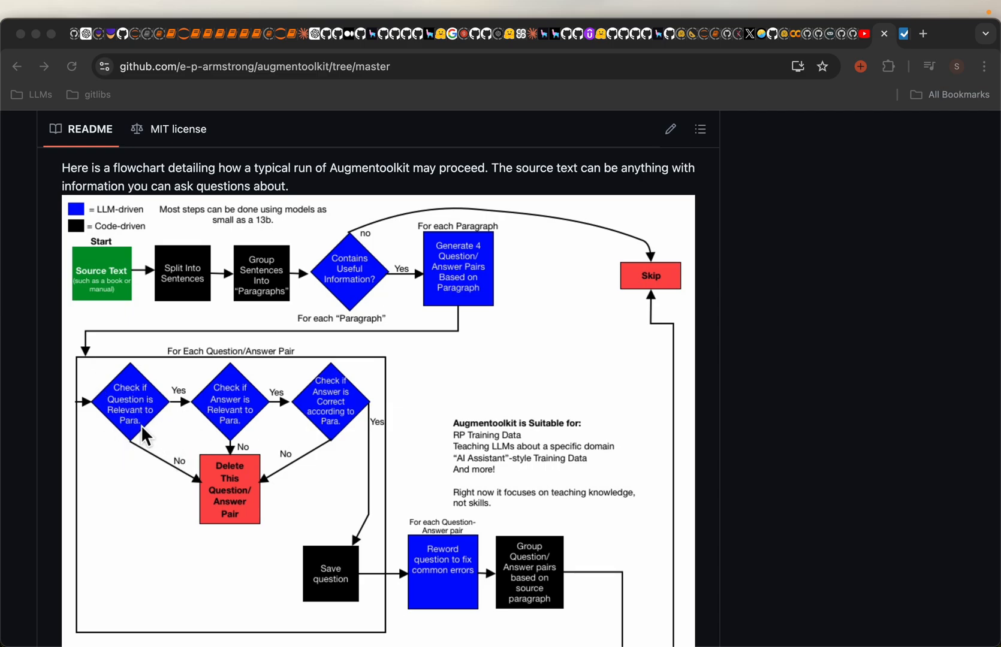
{"action": "mouse_move", "coordinate": [199, 450]}
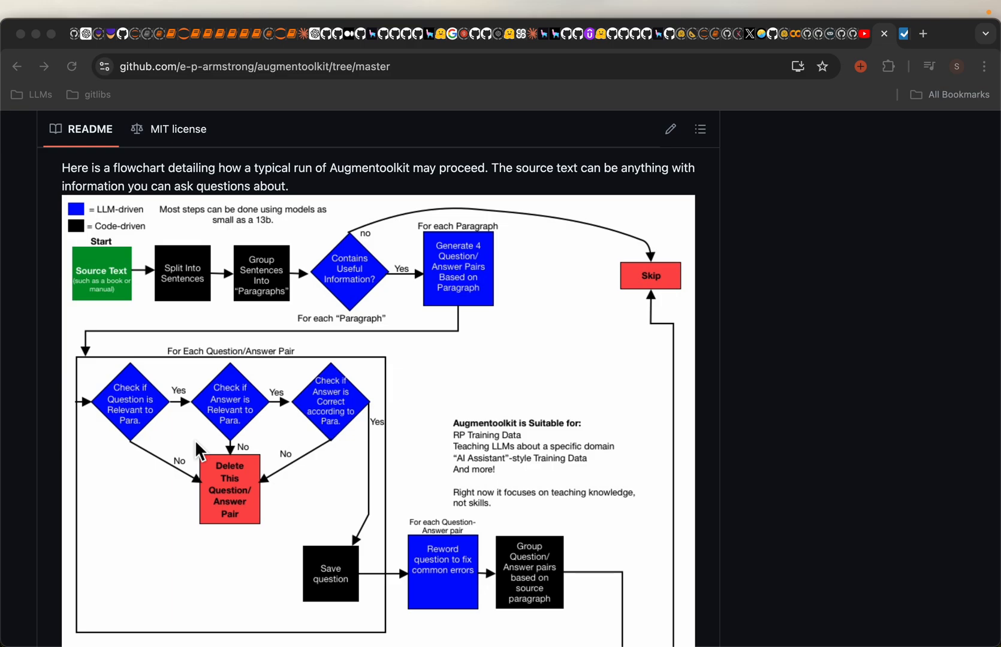
{"action": "mouse_move", "coordinate": [180, 398]}
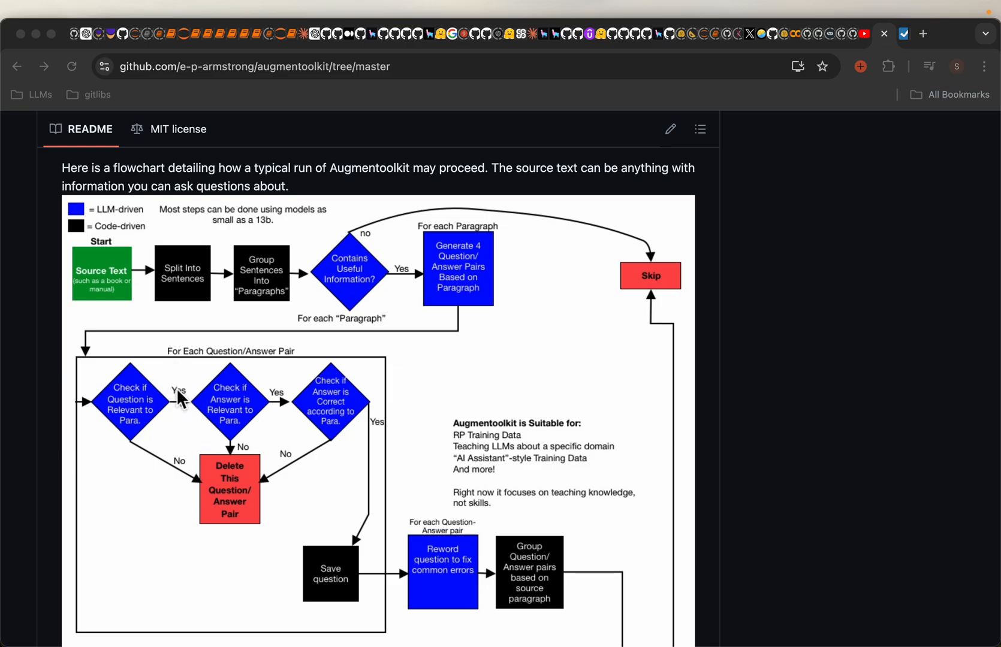
{"action": "mouse_move", "coordinate": [266, 407]}
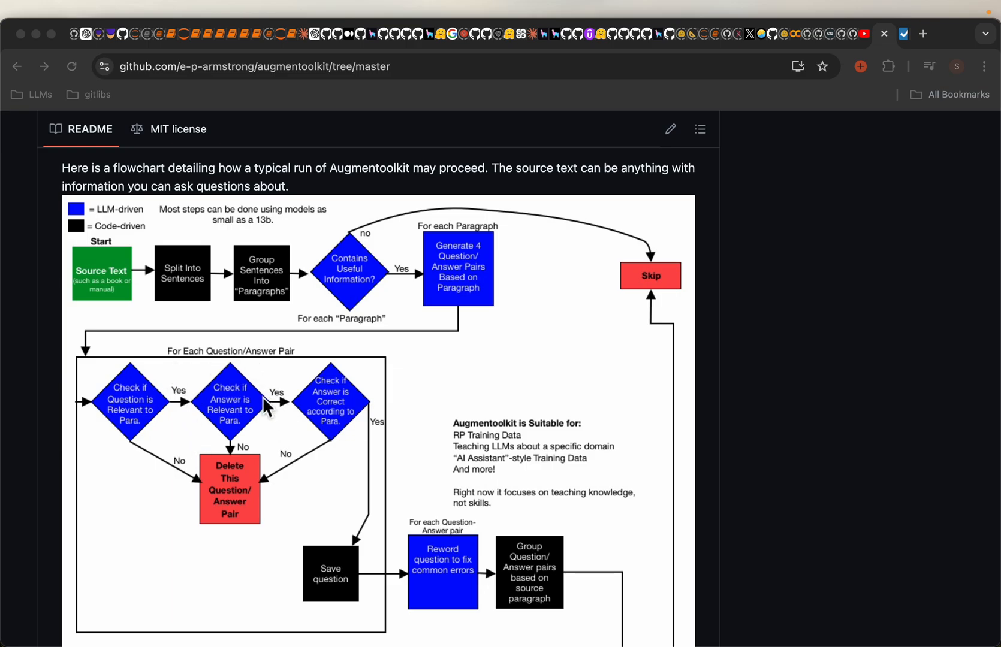
{"action": "mouse_move", "coordinate": [347, 426]}
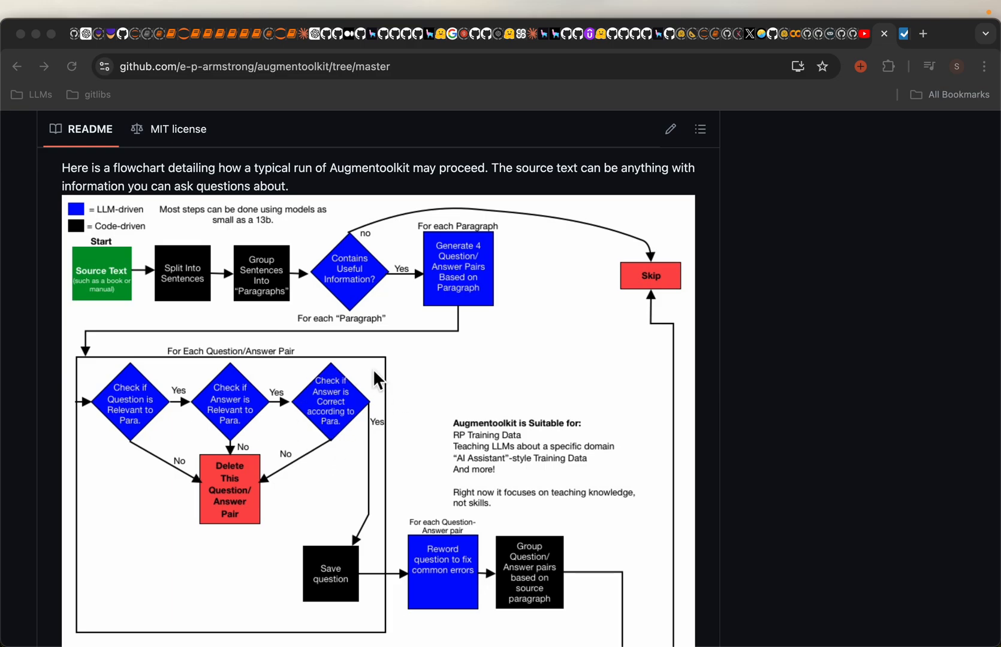
Scroll the README down to Important Files, then begin a vi command for config.yaml in the augmentoolkit terminal
{"action": "scroll", "scroll_direction": "down", "scroll_amount": 3}
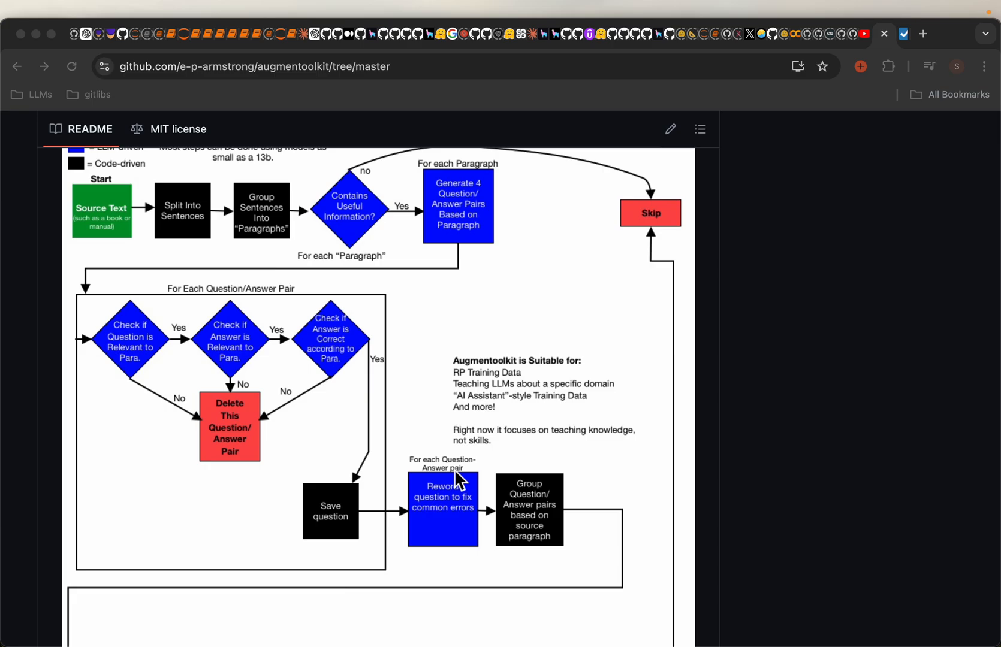
{"action": "scroll", "scroll_direction": "down", "scroll_amount": 3}
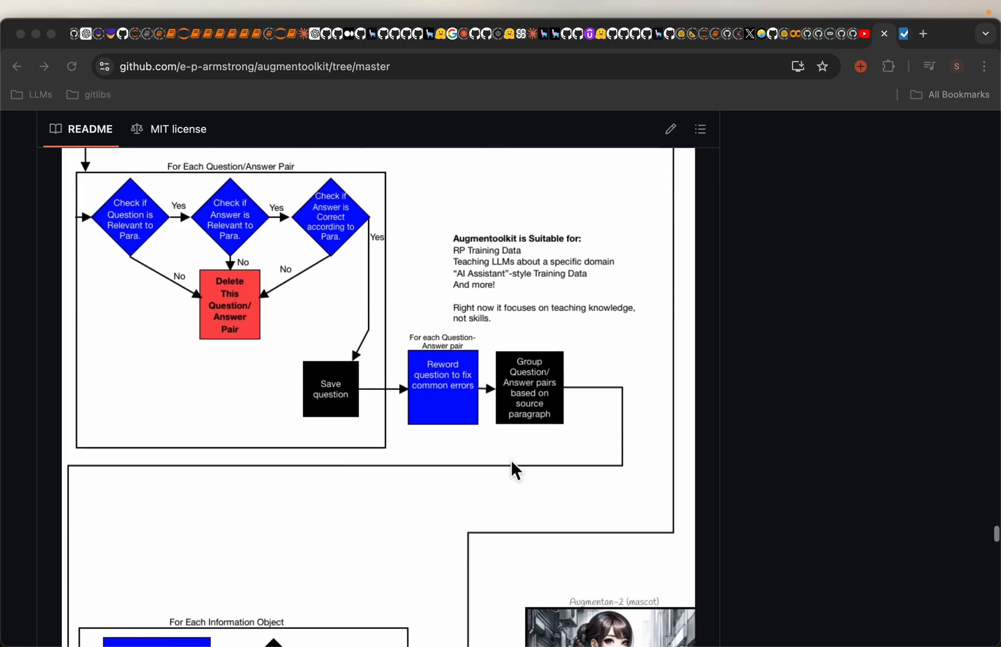
{"action": "scroll", "scroll_direction": "down", "scroll_amount": 3}
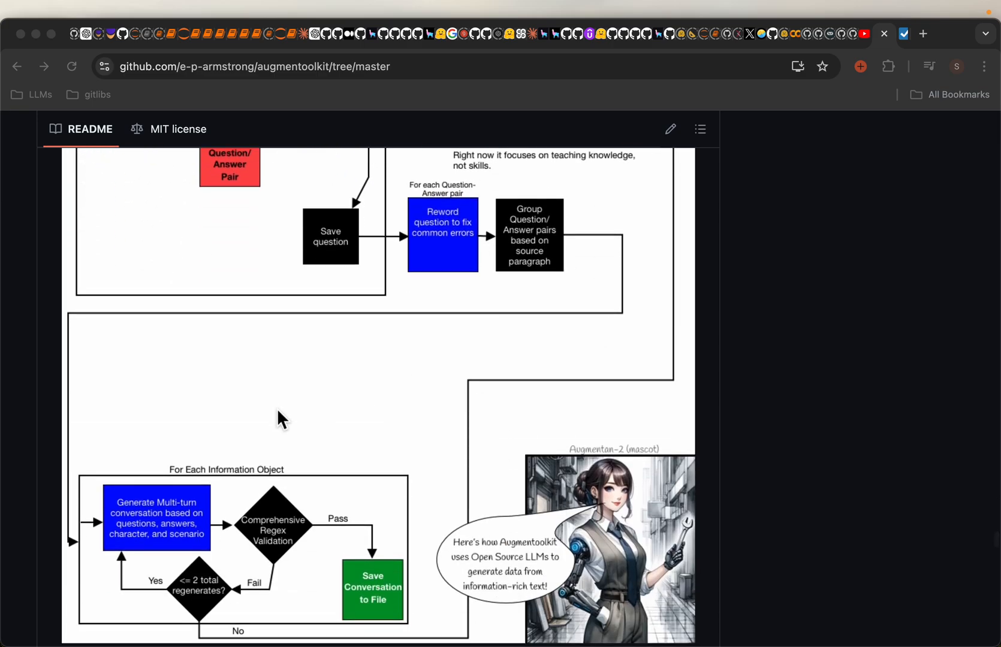
{"action": "scroll", "scroll_direction": "down", "scroll_amount": 3}
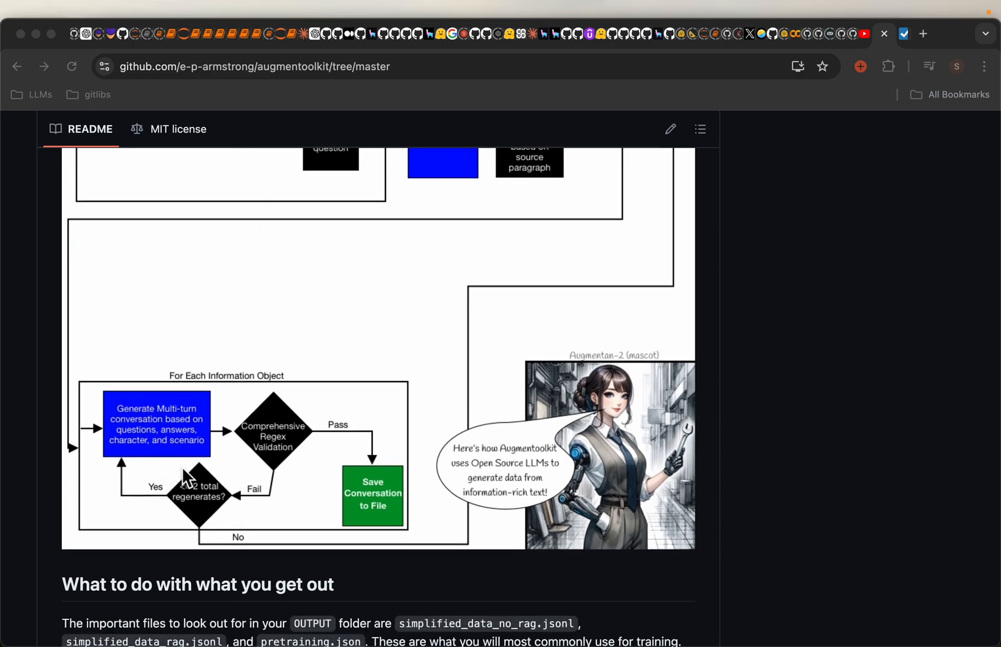
{"action": "mouse_move", "coordinate": [168, 426]}
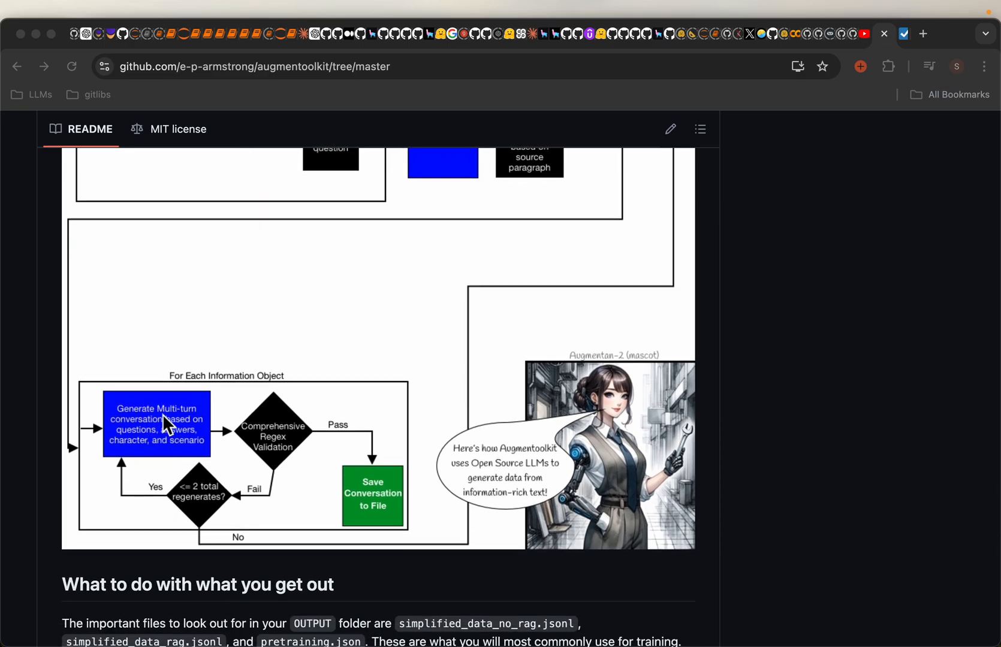
{"action": "mouse_move", "coordinate": [213, 426]}
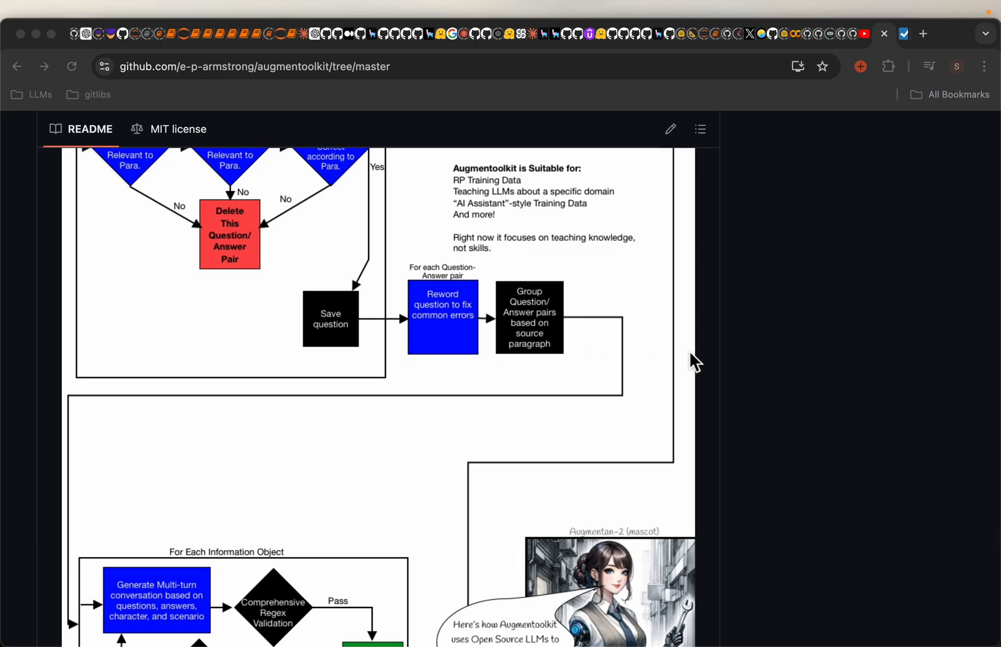
{"action": "scroll", "scroll_direction": "down", "scroll_amount": 3}
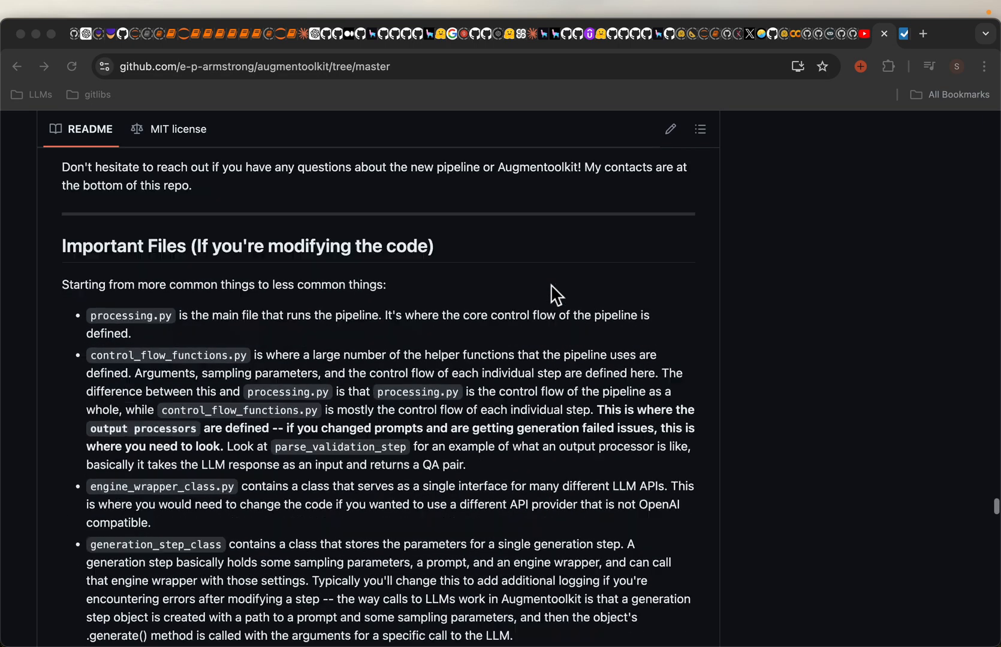
{"action": "scroll", "scroll_direction": "down", "scroll_amount": 3}
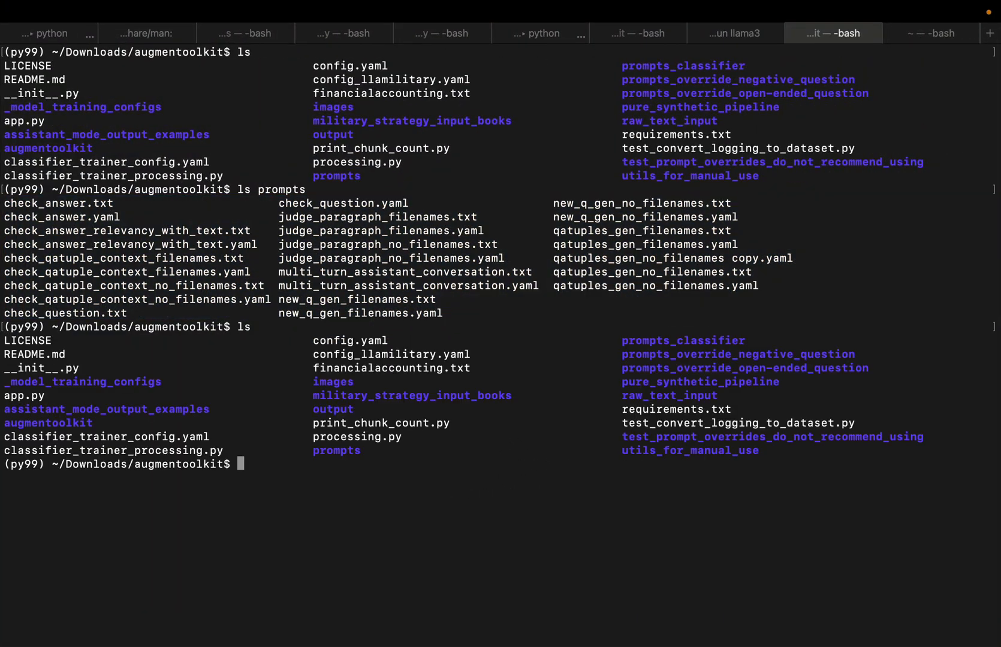
{"action": "type", "text": "vi con"}
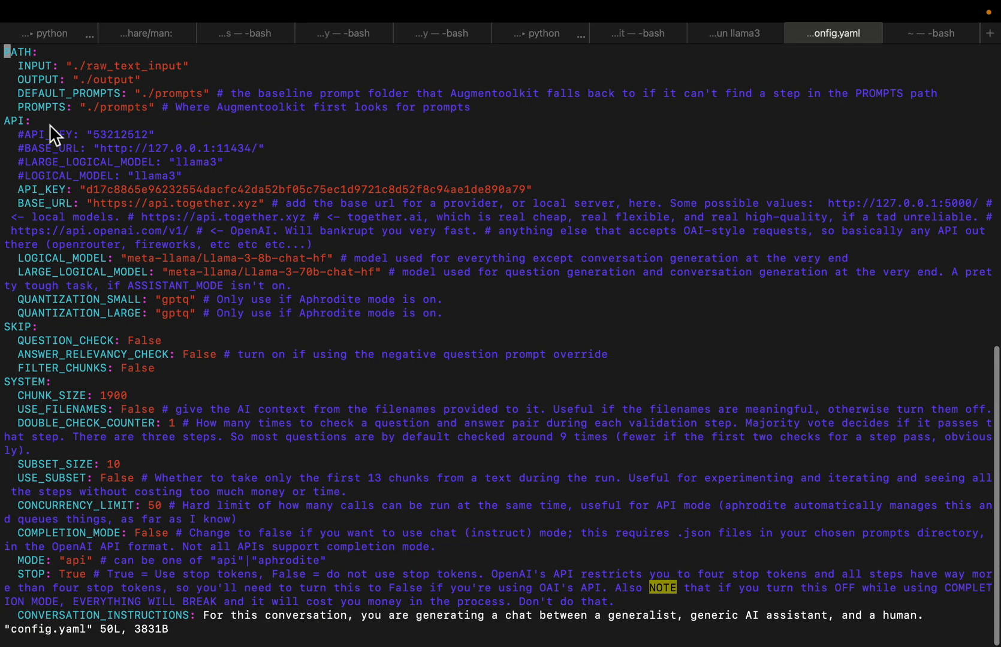
{"action": "mouse_move", "coordinate": [62, 206]}
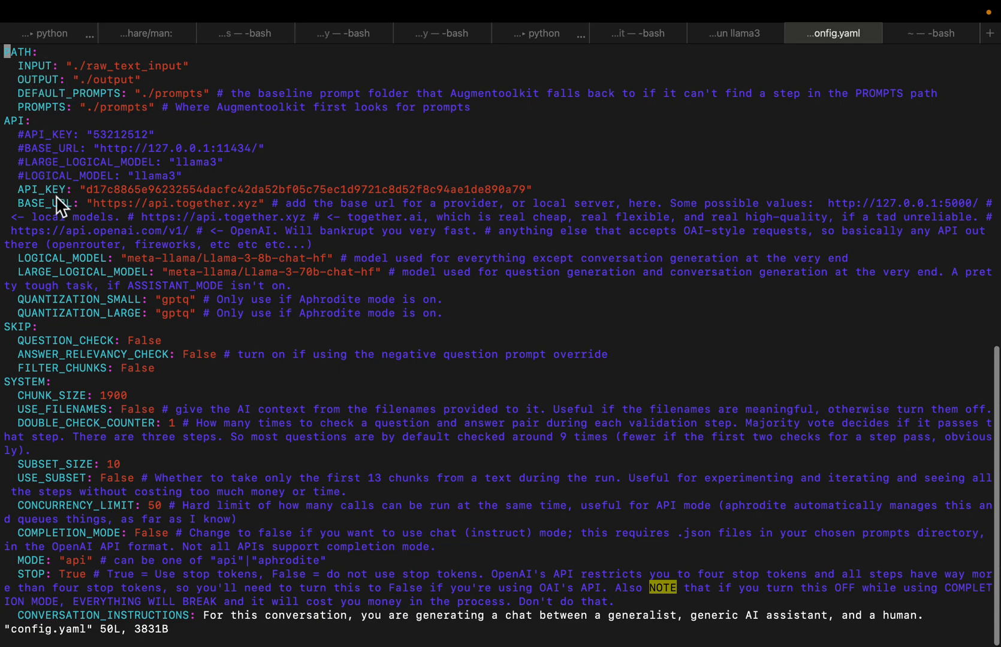
{"action": "mouse_move", "coordinate": [59, 197]}
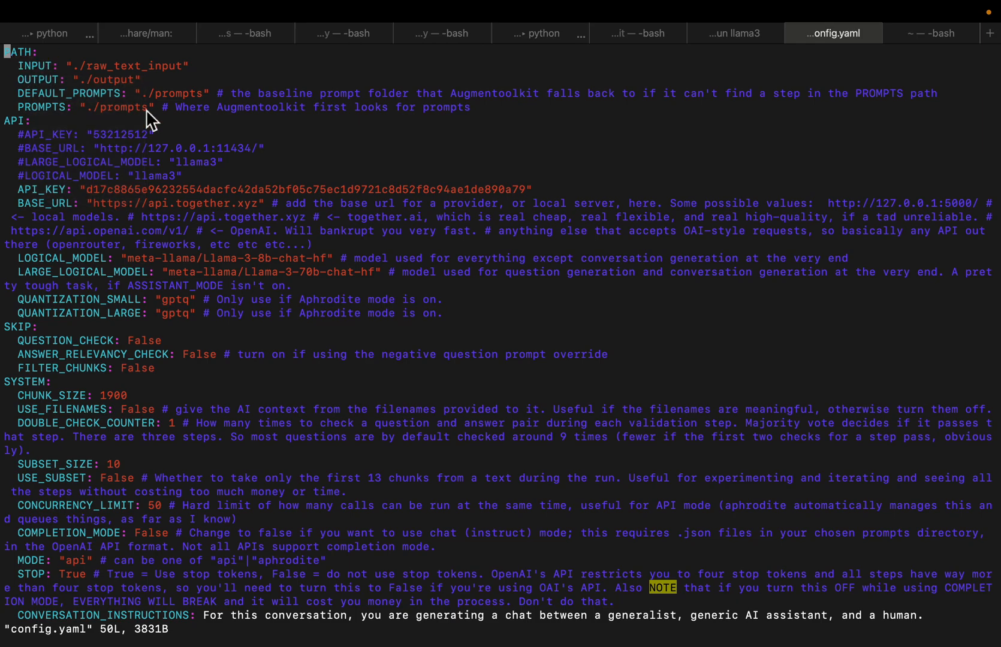
{"action": "left_click_drag", "start_coordinate": [150, 133], "coordinate": [64, 148]}
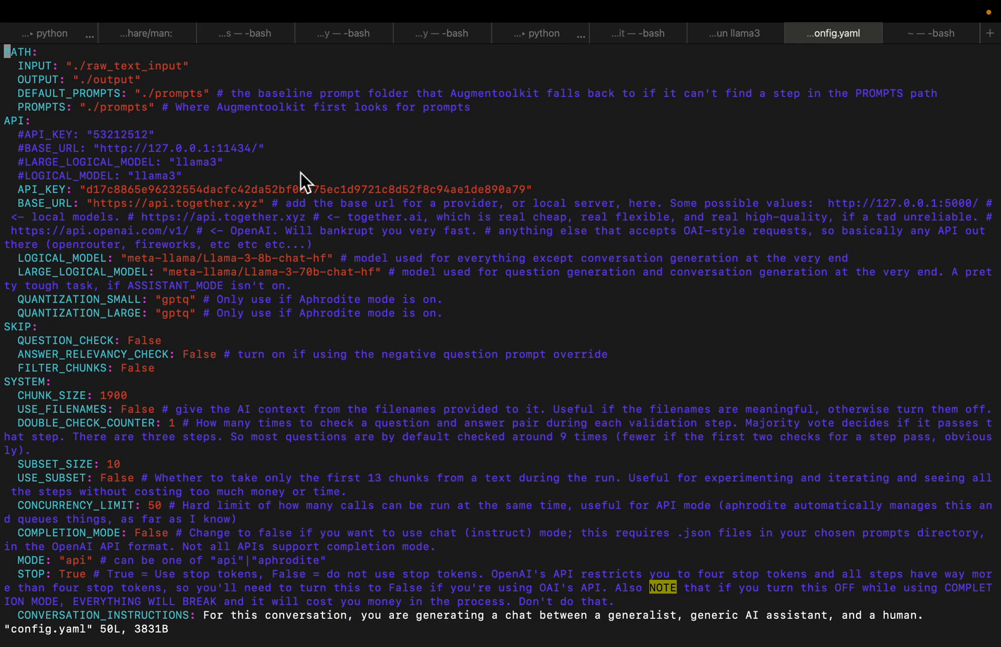
{"action": "mouse_move", "coordinate": [207, 213]}
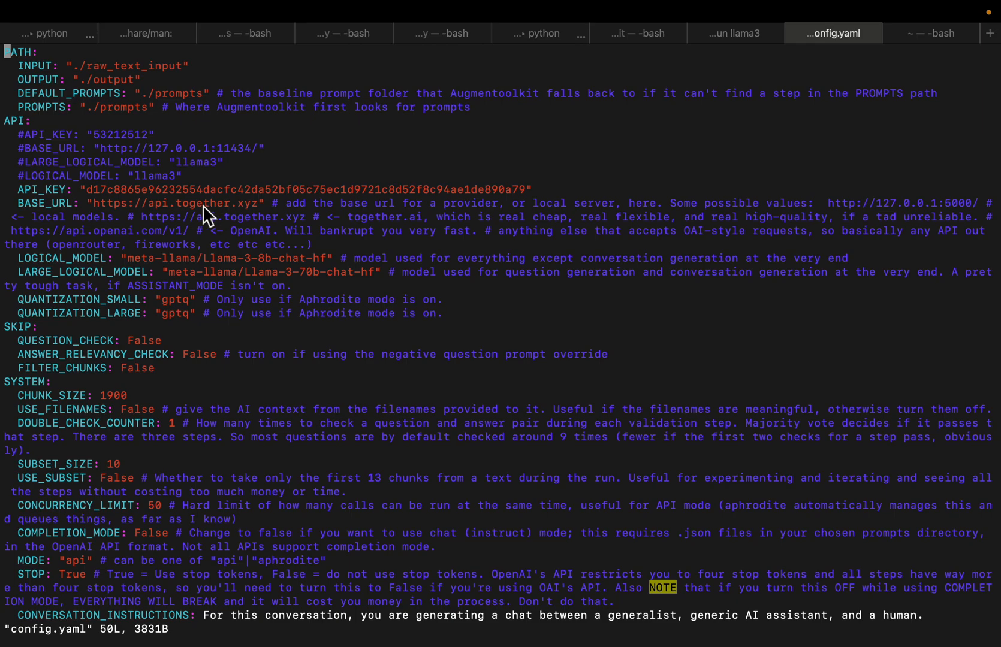
{"action": "mouse_move", "coordinate": [245, 232]}
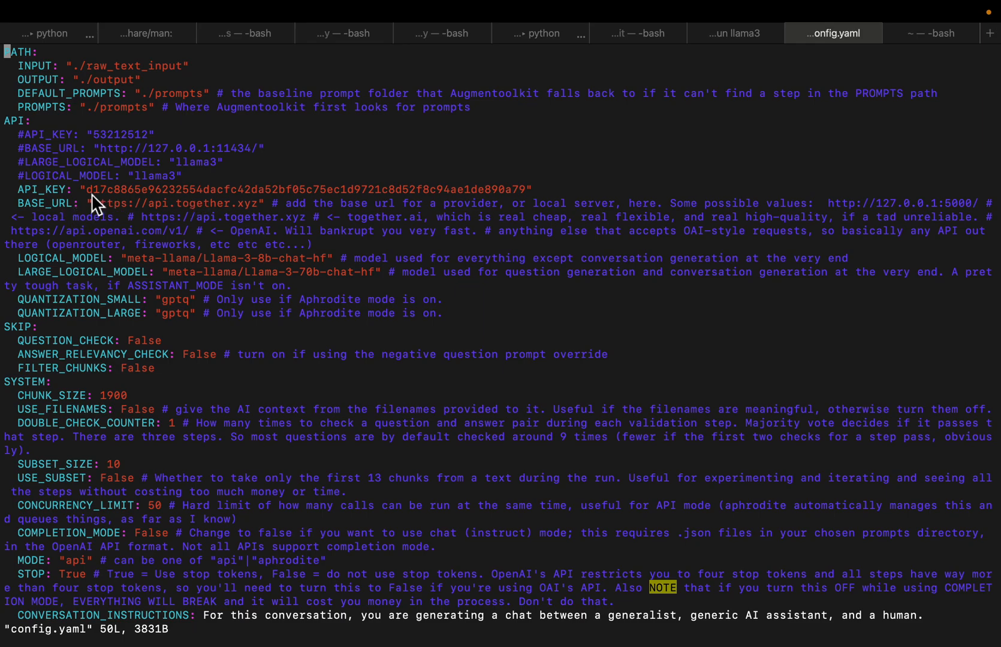
{"action": "mouse_move", "coordinate": [57, 219]}
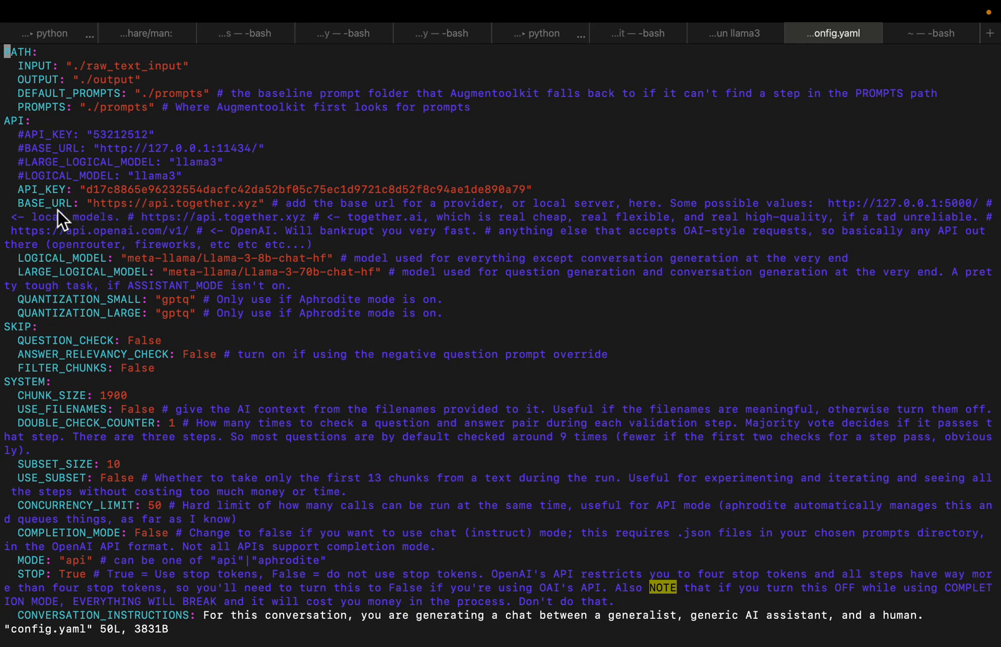
{"action": "mouse_move", "coordinate": [67, 243]}
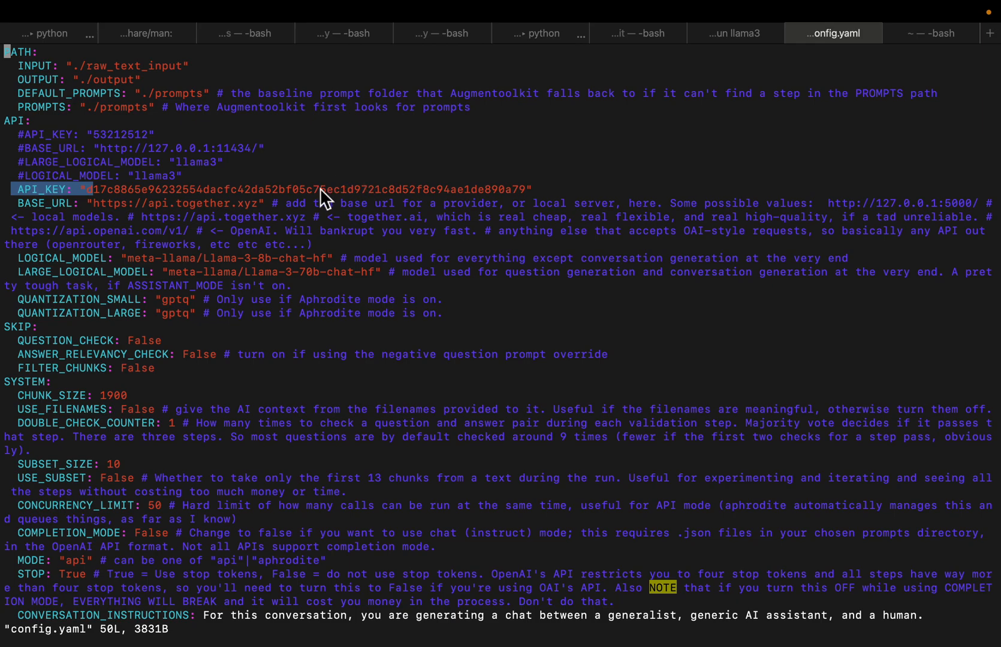
{"action": "mouse_move", "coordinate": [22, 76]}
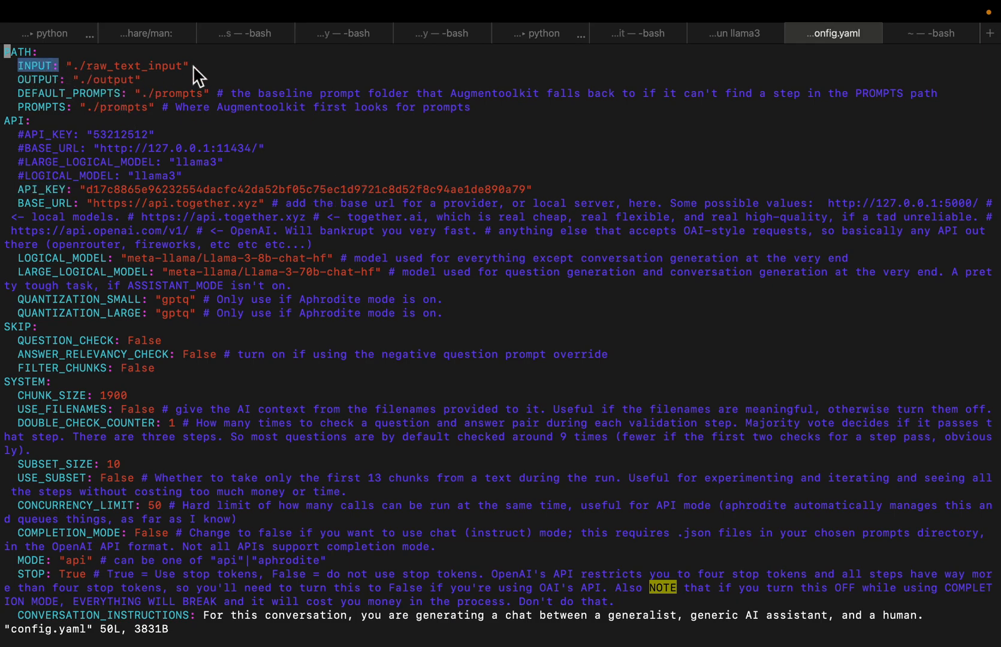
{"action": "mouse_move", "coordinate": [55, 96]}
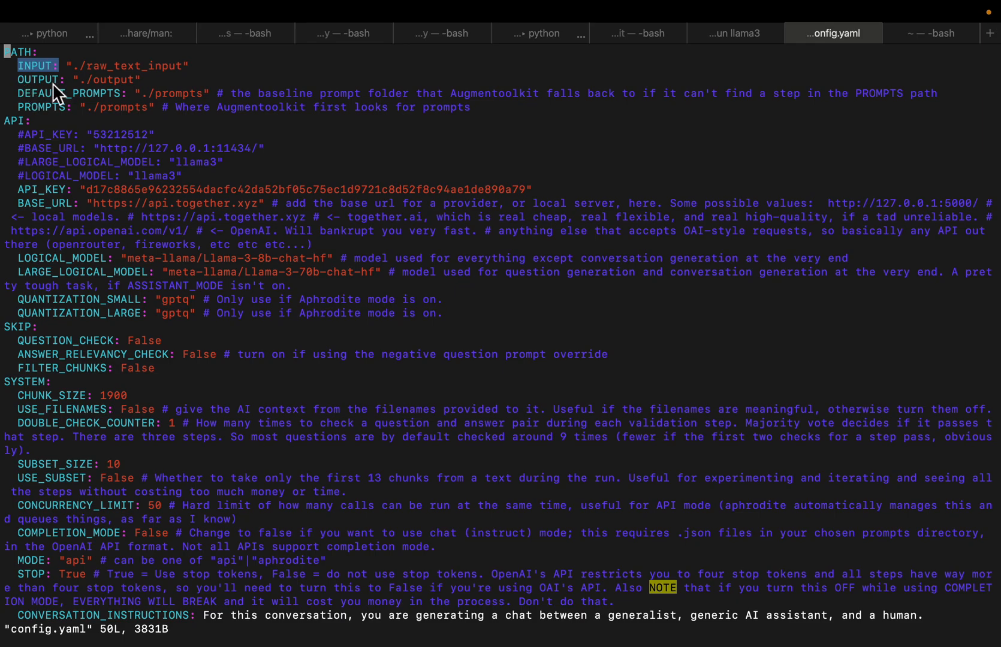
{"action": "mouse_move", "coordinate": [141, 89]}
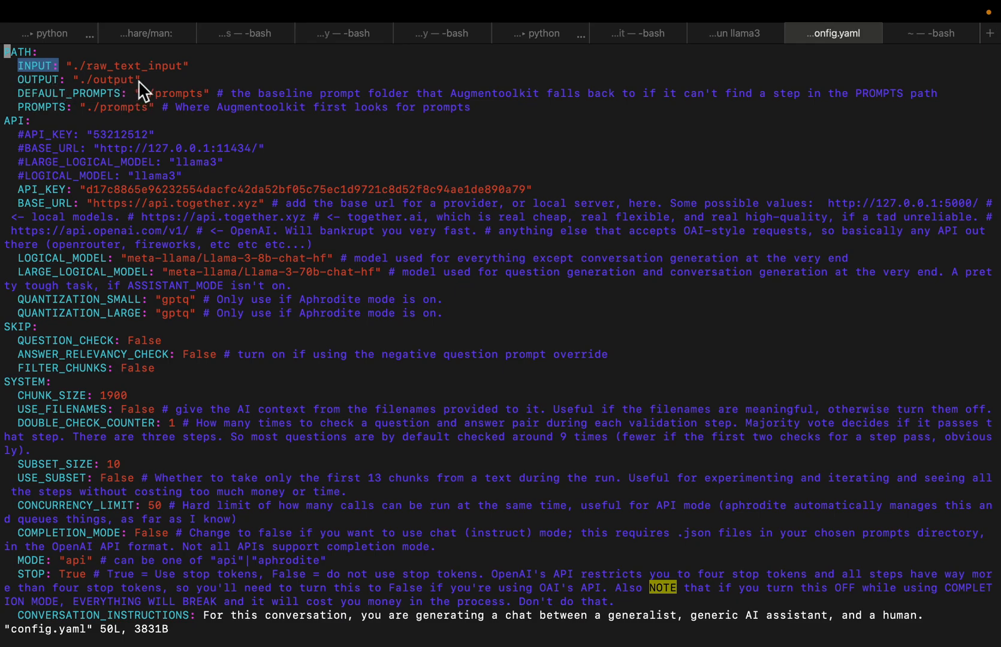
{"action": "mouse_move", "coordinate": [141, 96]}
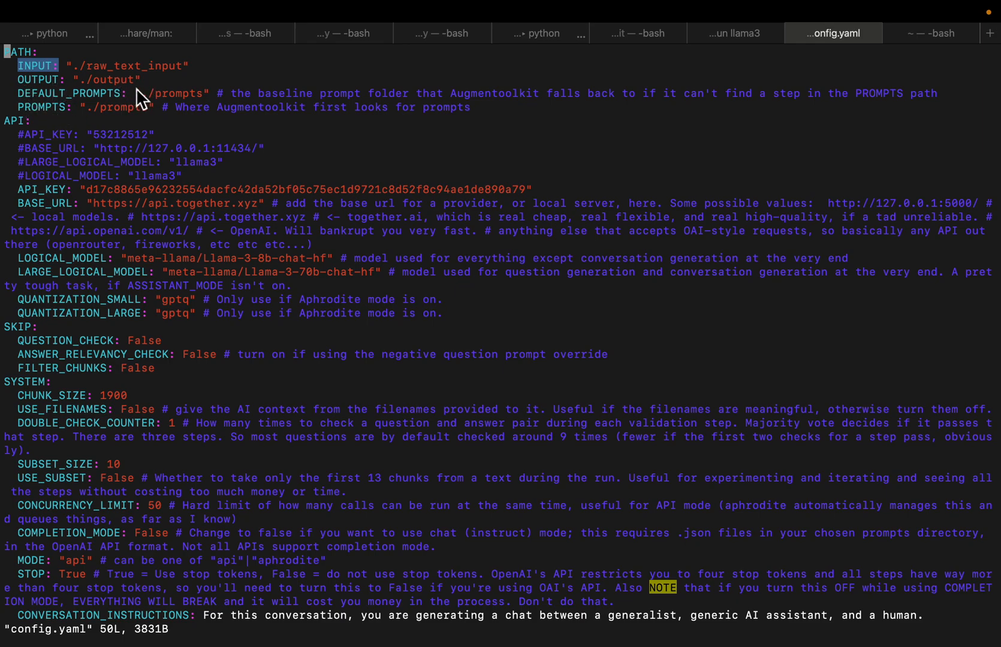
{"action": "mouse_move", "coordinate": [170, 109]}
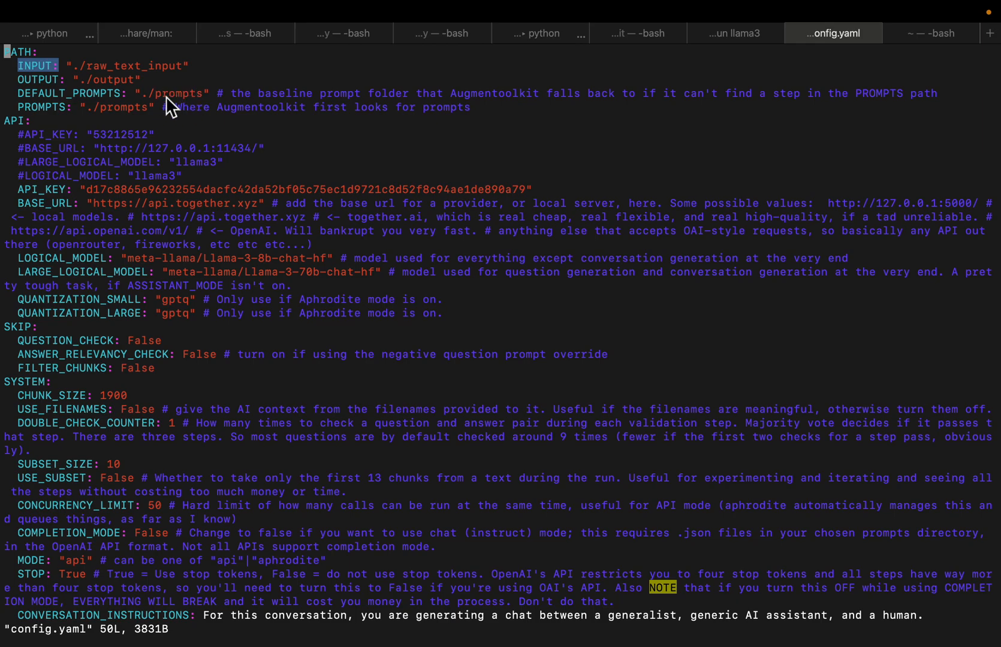
{"action": "mouse_move", "coordinate": [220, 160]}
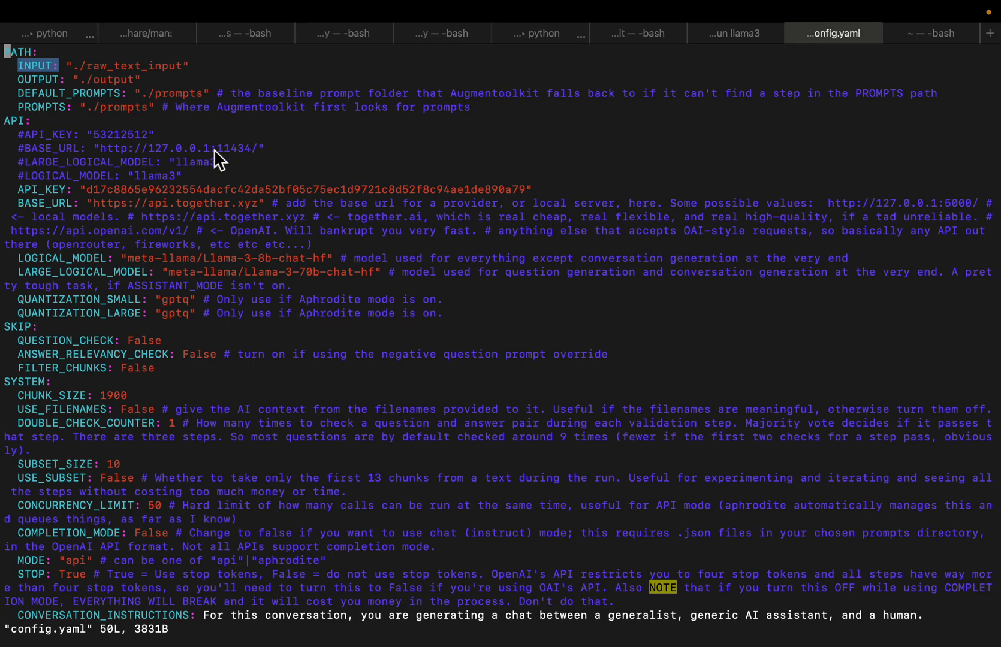
{"action": "mouse_move", "coordinate": [294, 229]}
{"action": "type", "text": "ls"}
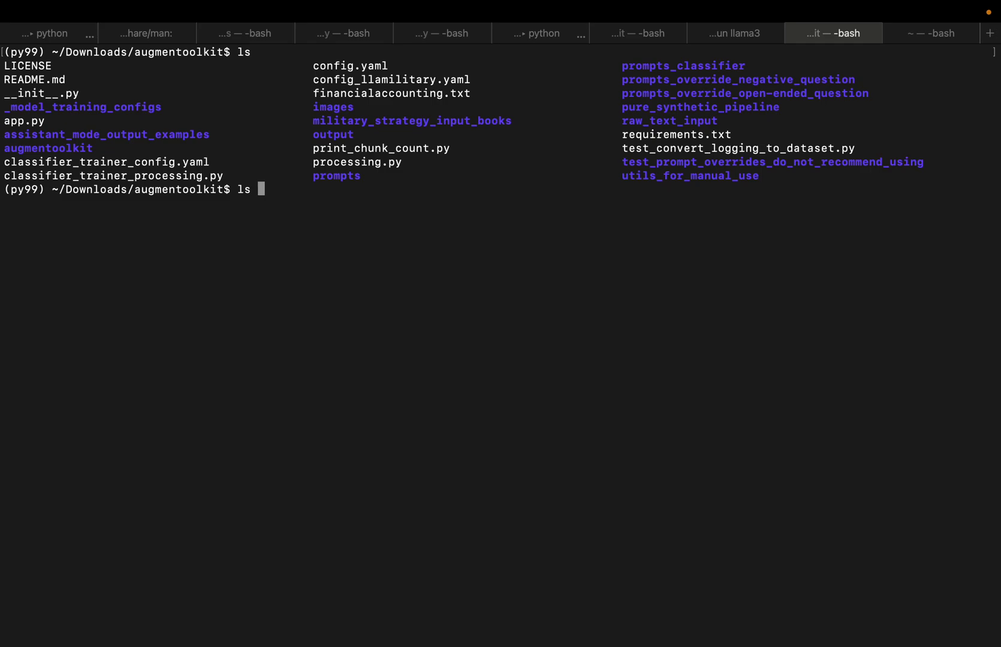
List raw_text_input/ to confirm work.txt and begin the python processing.py command
{"action": "type", "text": "raw_text_input/"}
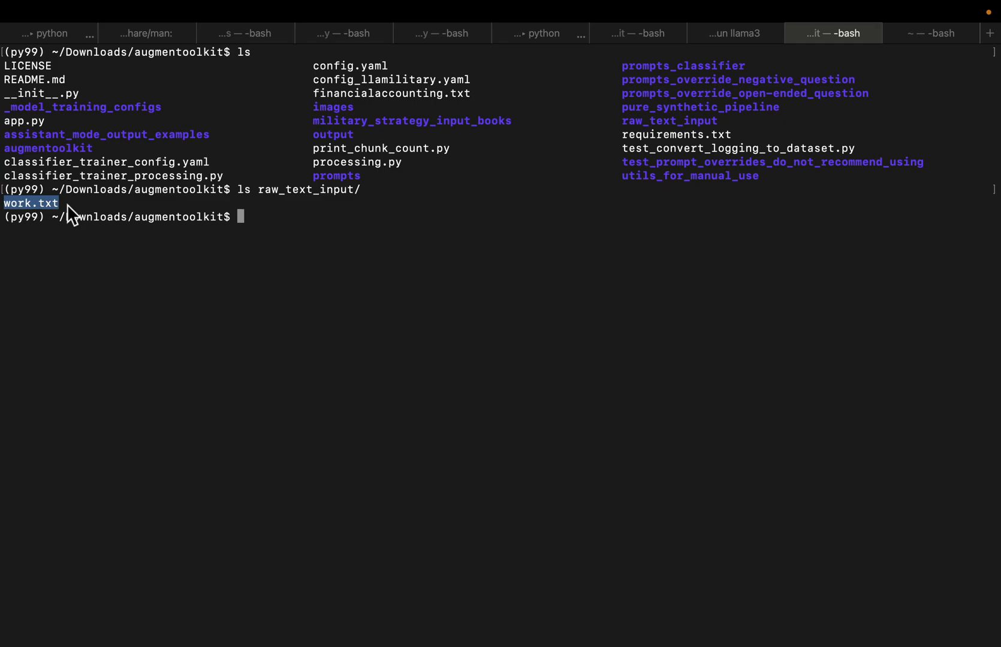
{"action": "mouse_move", "coordinate": [324, 311]}
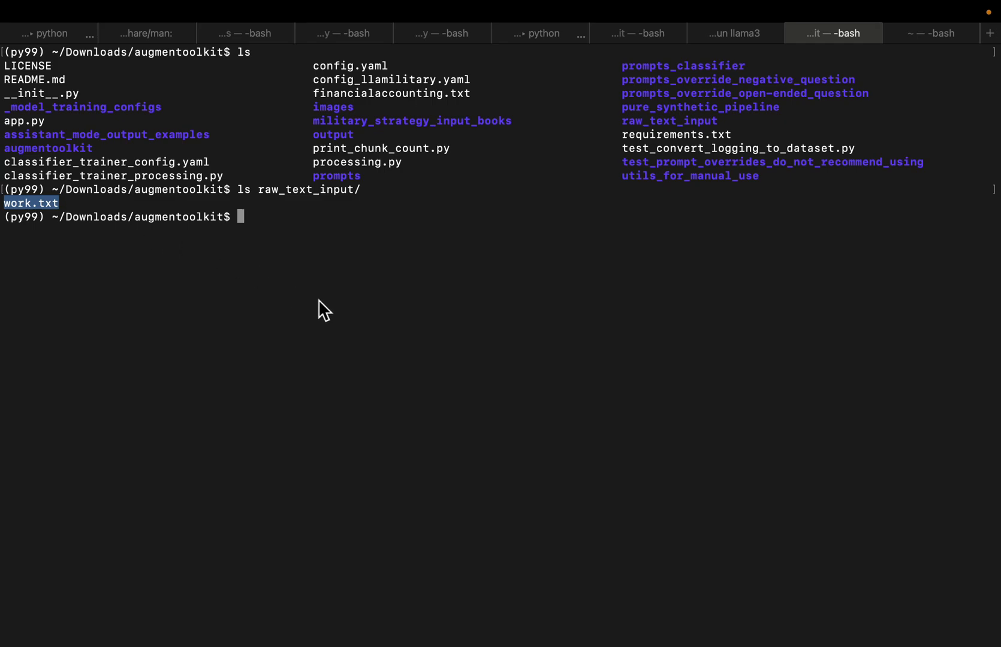
{"action": "type", "text": "pytho"}
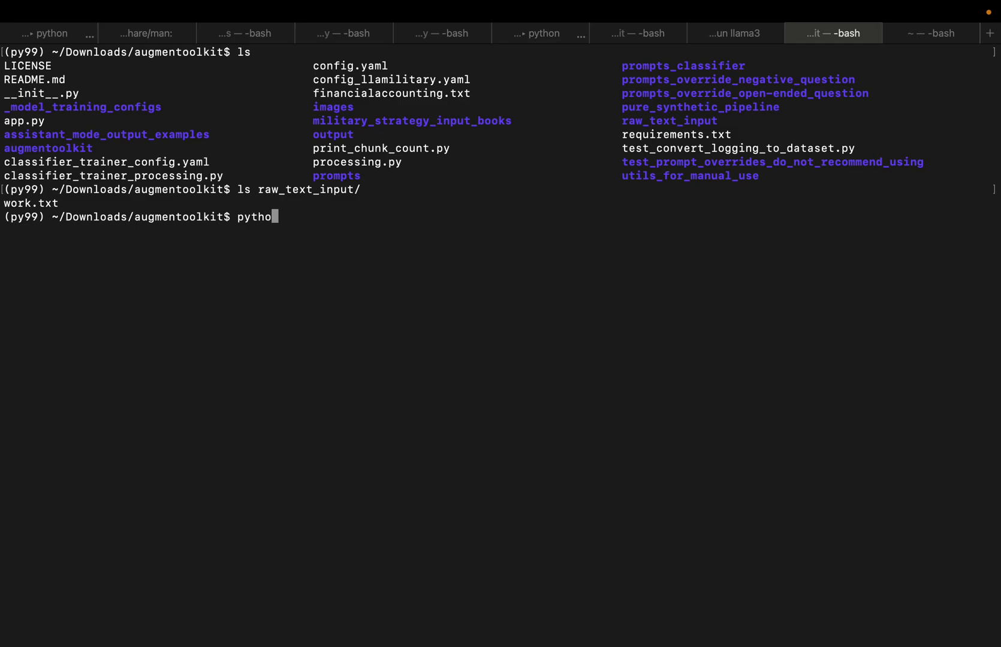
{"action": "type", "text": "n"}
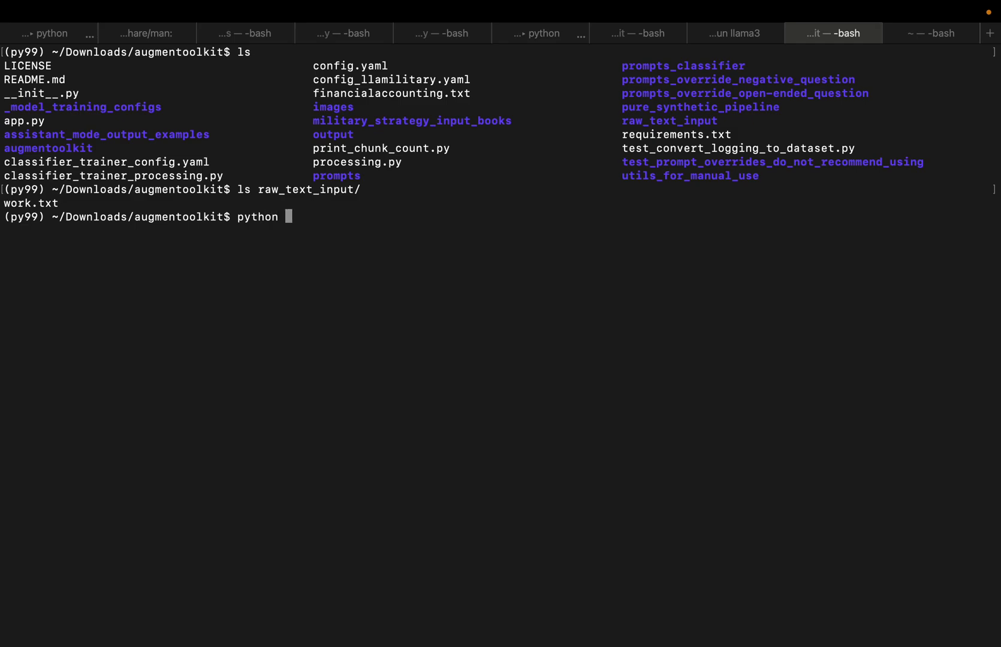
{"action": "type", "text": "processing.py"}
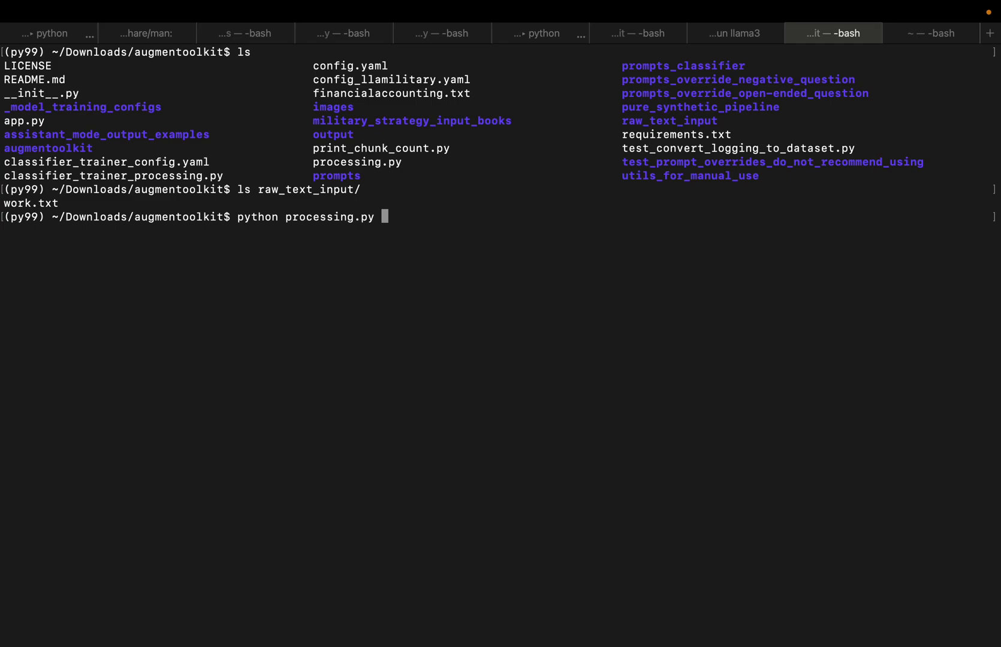
{"action": "mouse_move", "coordinate": [506, 295]}
{"action": "type", "text": "ls output/"}
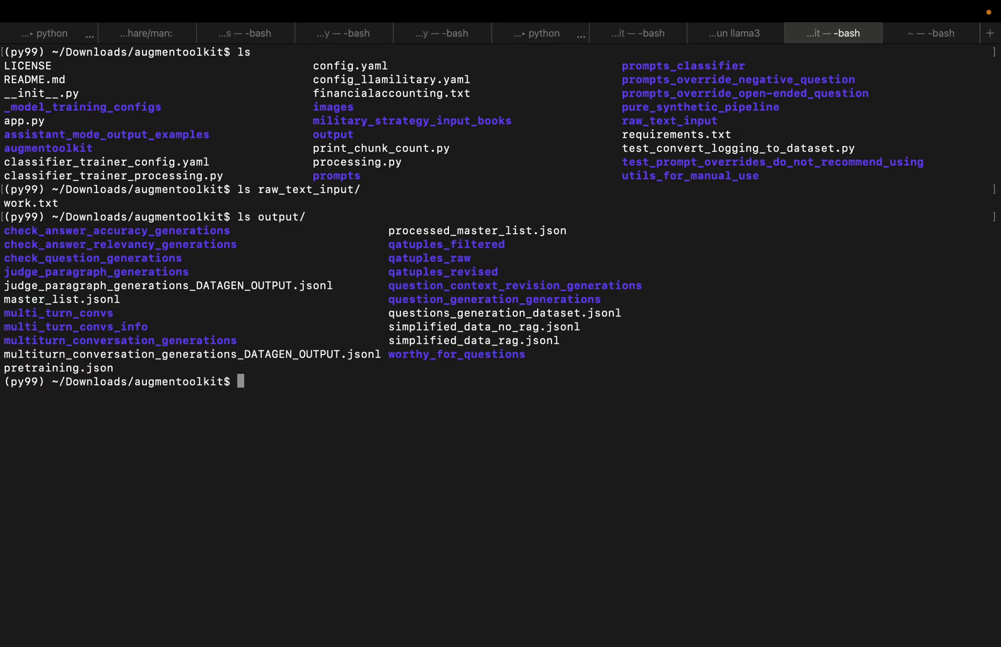
{"action": "mouse_move", "coordinate": [392, 295]}
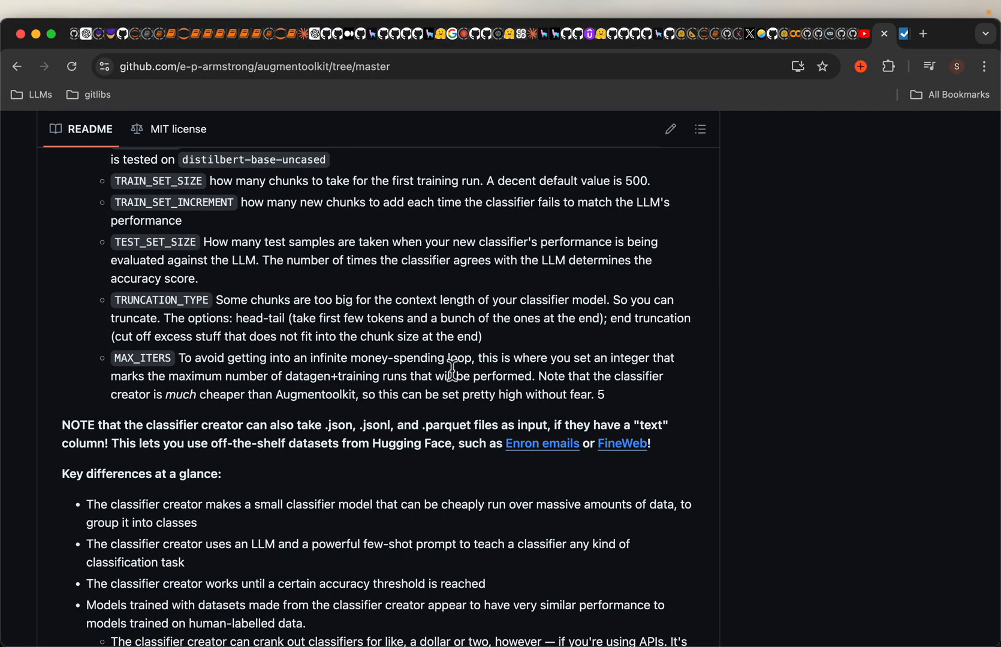
Scroll the README to the Visual Explanation of Steps flowchart and return to Terminal
{"action": "scroll", "scroll_direction": "down", "scroll_amount": 3}
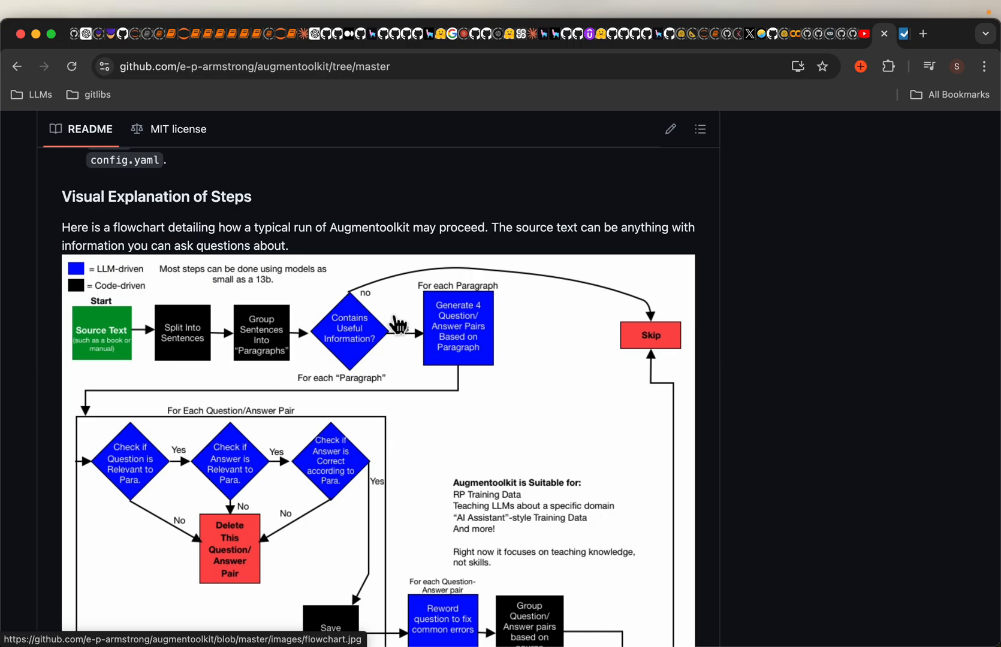
{"action": "mouse_move", "coordinate": [422, 338]}
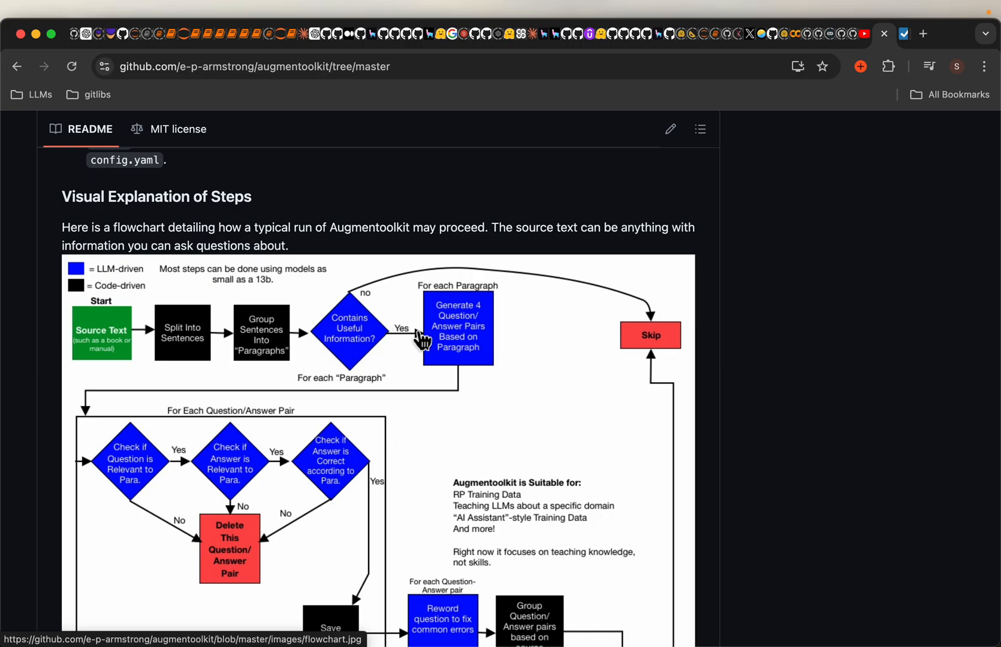
{"action": "scroll", "scroll_direction": "down", "scroll_amount": 3}
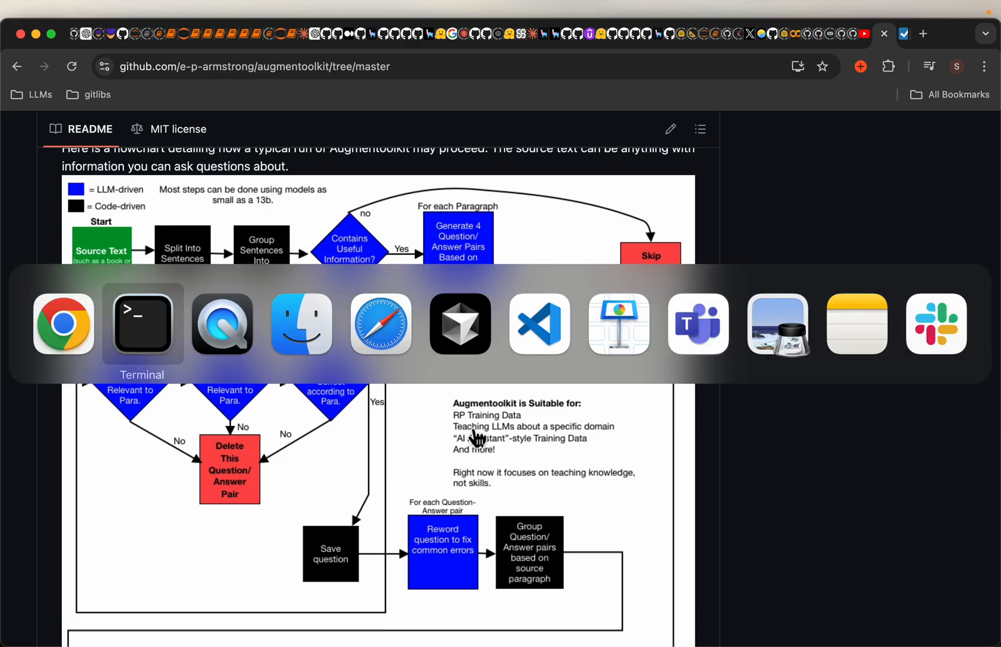
{"action": "left_click", "coordinate": [141, 324]}
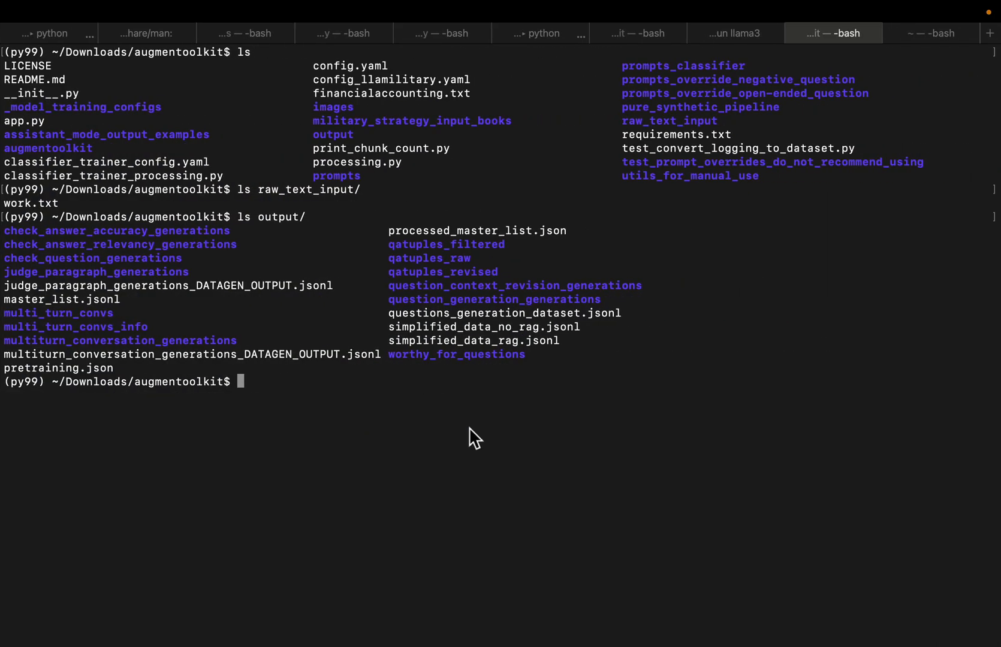
List output/ again and highlight the first generated dataset folders in the listing
{"action": "type", "text": "ls output/"}
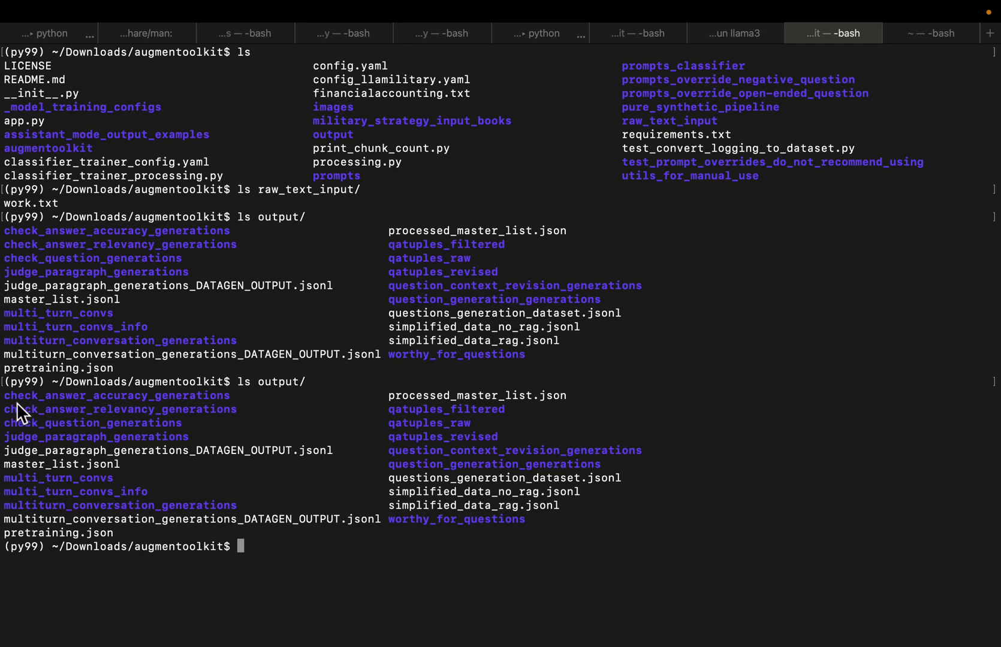
{"action": "left_click_drag", "start_coordinate": [19, 395], "coordinate": [428, 441]}
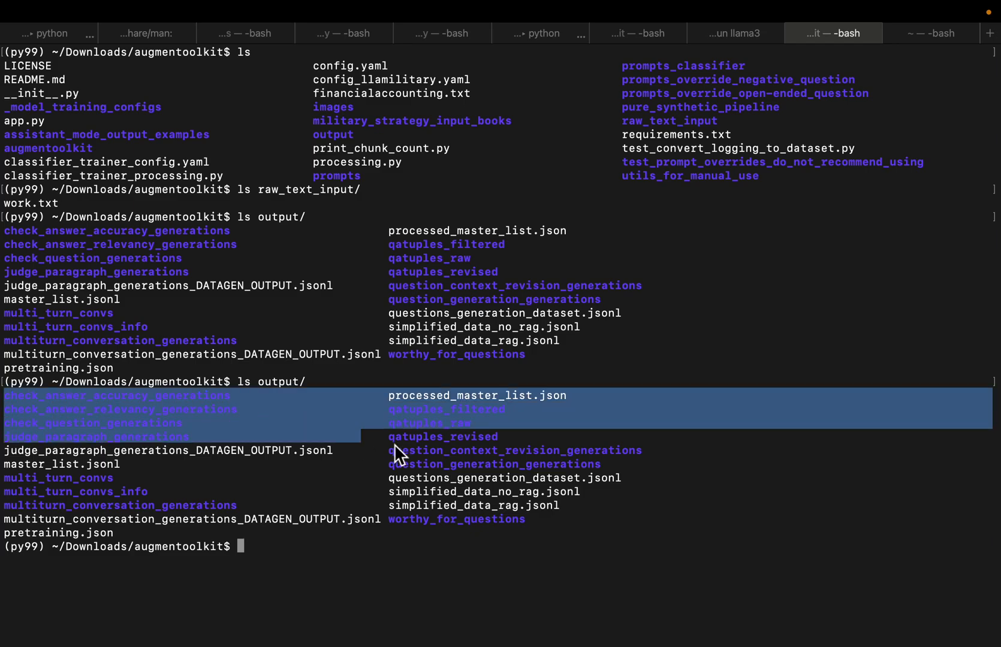
{"action": "left_click", "coordinate": [758, 438]}
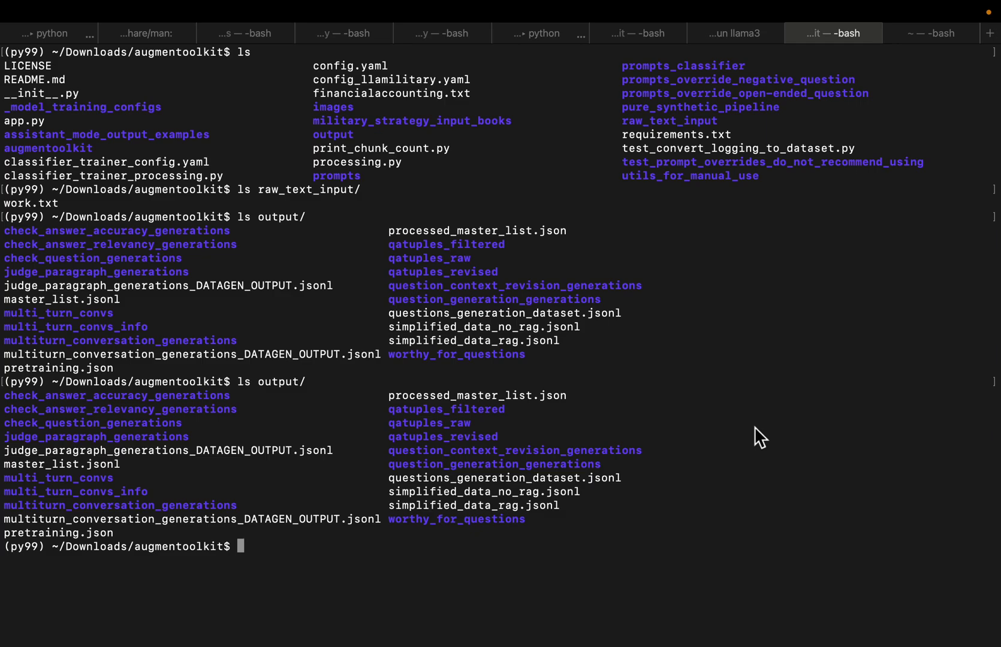
{"action": "mouse_move", "coordinate": [414, 514]}
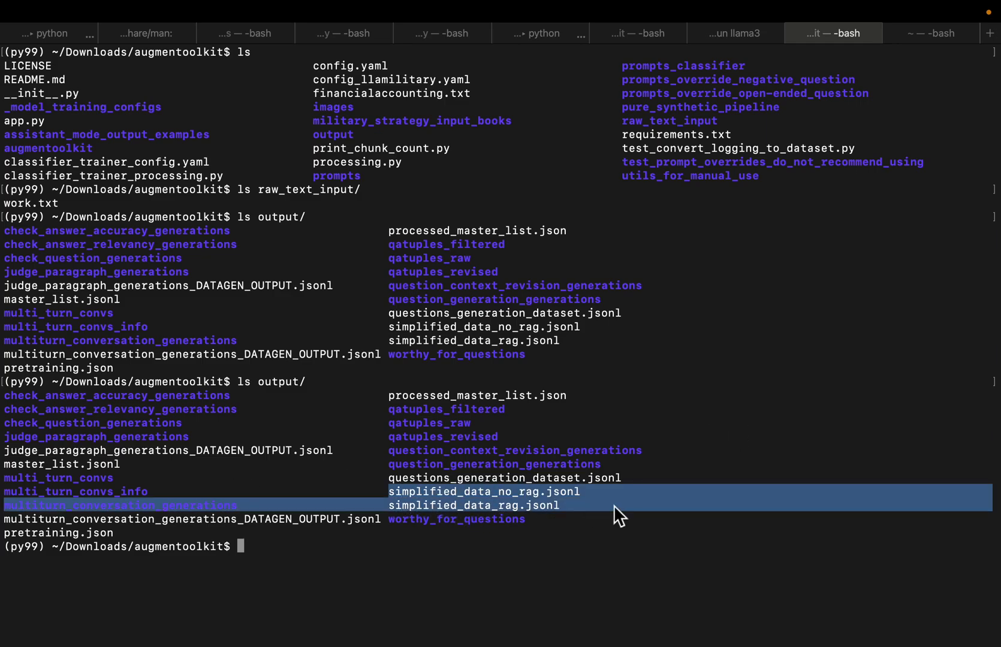
{"action": "mouse_move", "coordinate": [439, 516]}
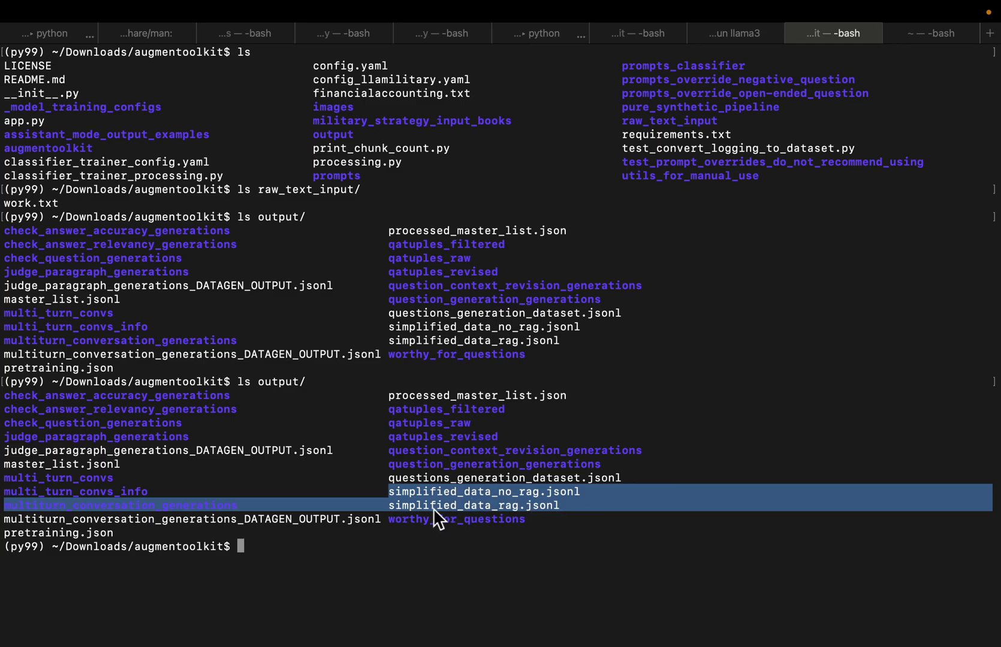
{"action": "mouse_move", "coordinate": [405, 522]}
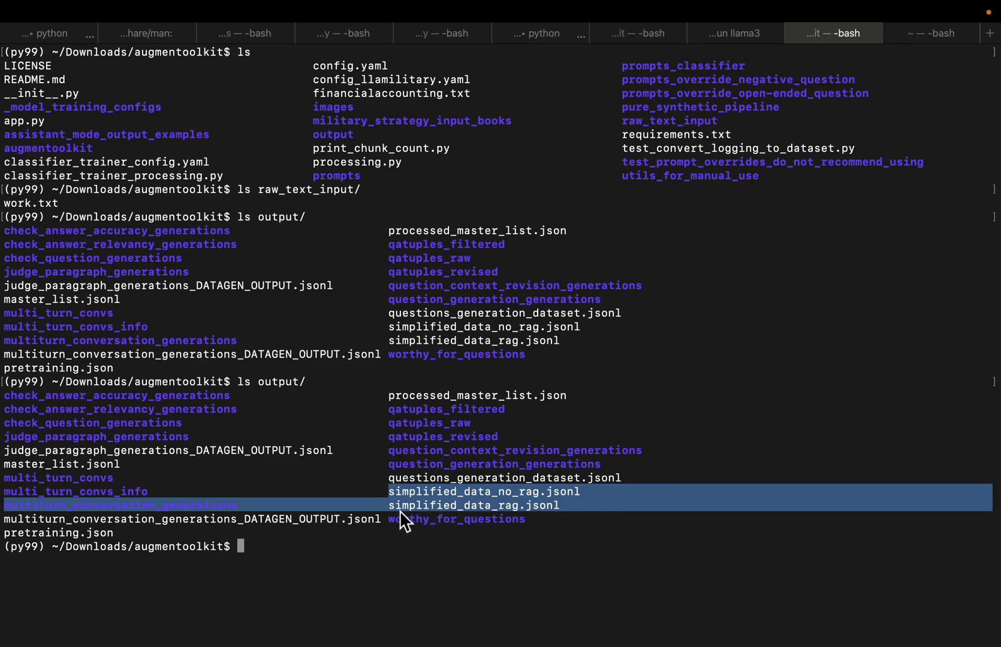
{"action": "mouse_move", "coordinate": [45, 489]}
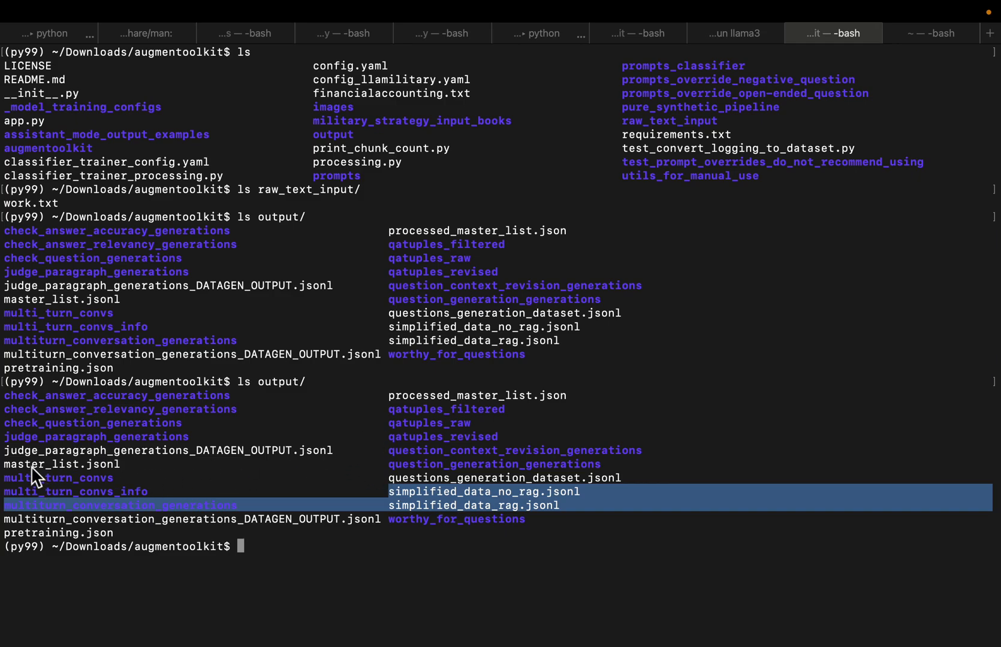
{"action": "mouse_move", "coordinate": [106, 543]}
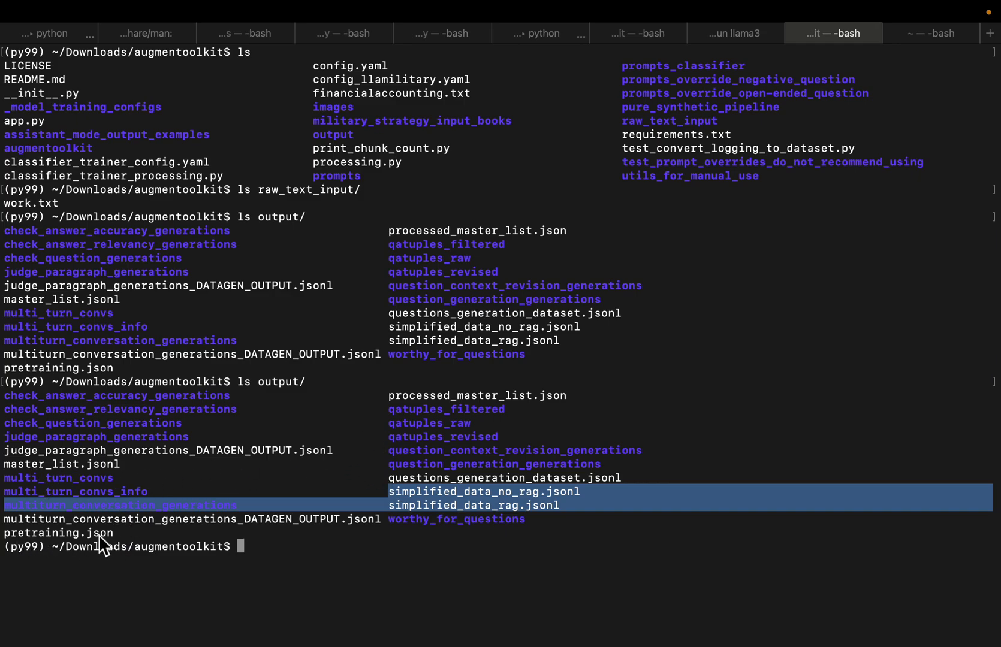
{"action": "mouse_move", "coordinate": [470, 548]}
{"action": "type", "text": "ls prompts"}
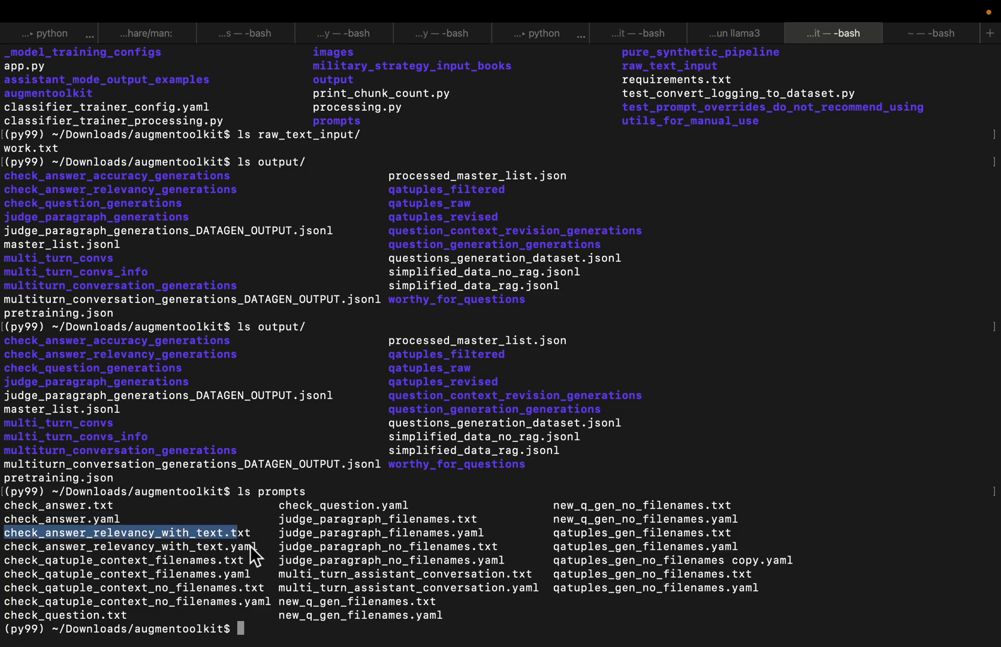
{"action": "mouse_move", "coordinate": [425, 489]}
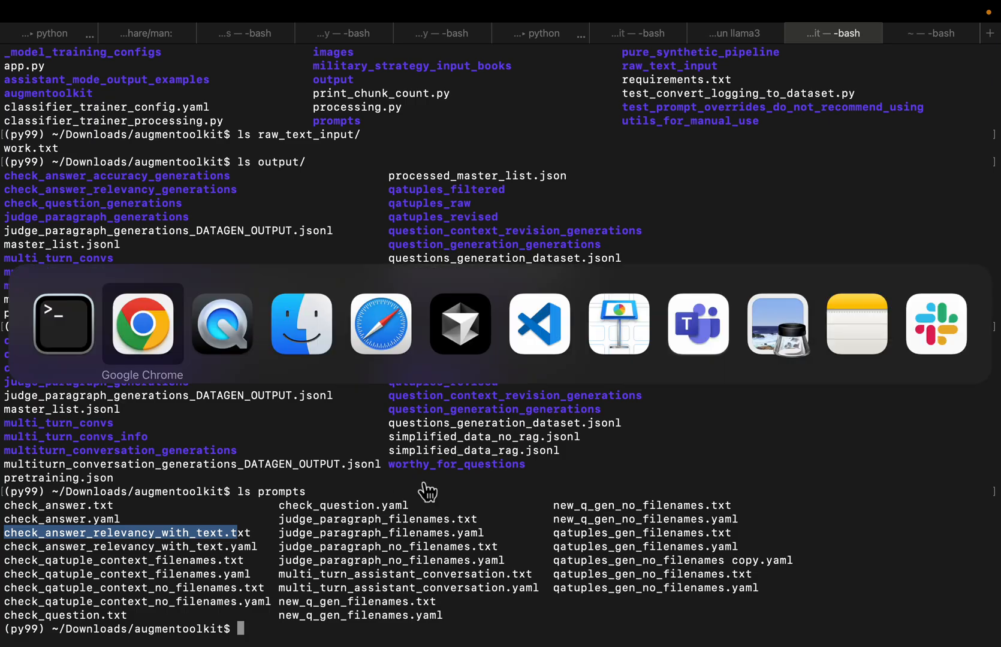
Bring Chrome's JSON formatter to the front after listing the prompts folder
{"action": "left_click", "coordinate": [142, 323]}
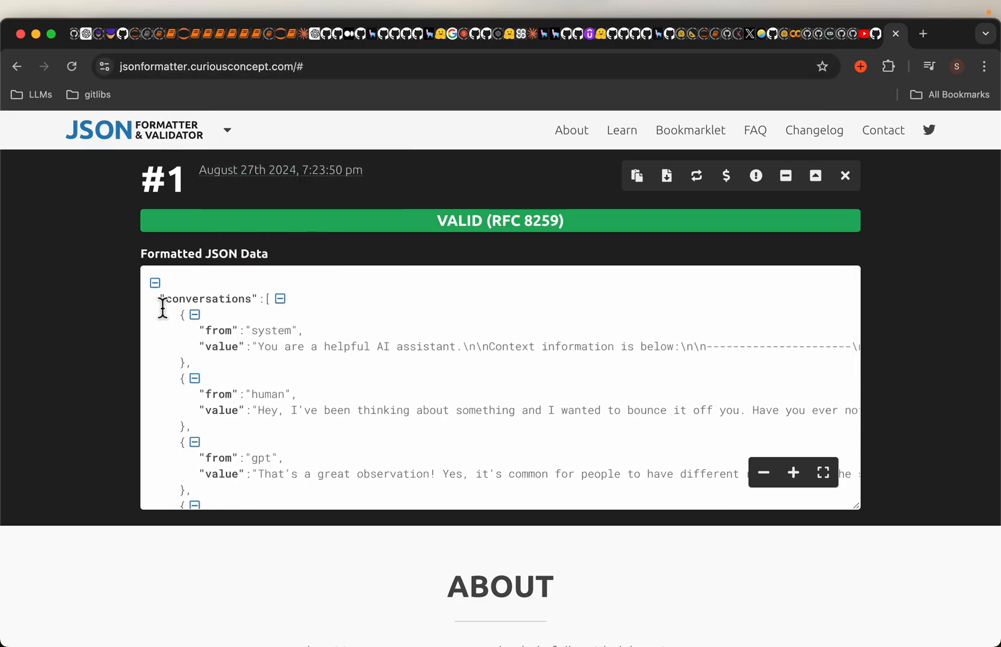
Highlight the system prompt text and the gpt speaker label in the formatted conversation
{"action": "double_click", "coordinate": [207, 299]}
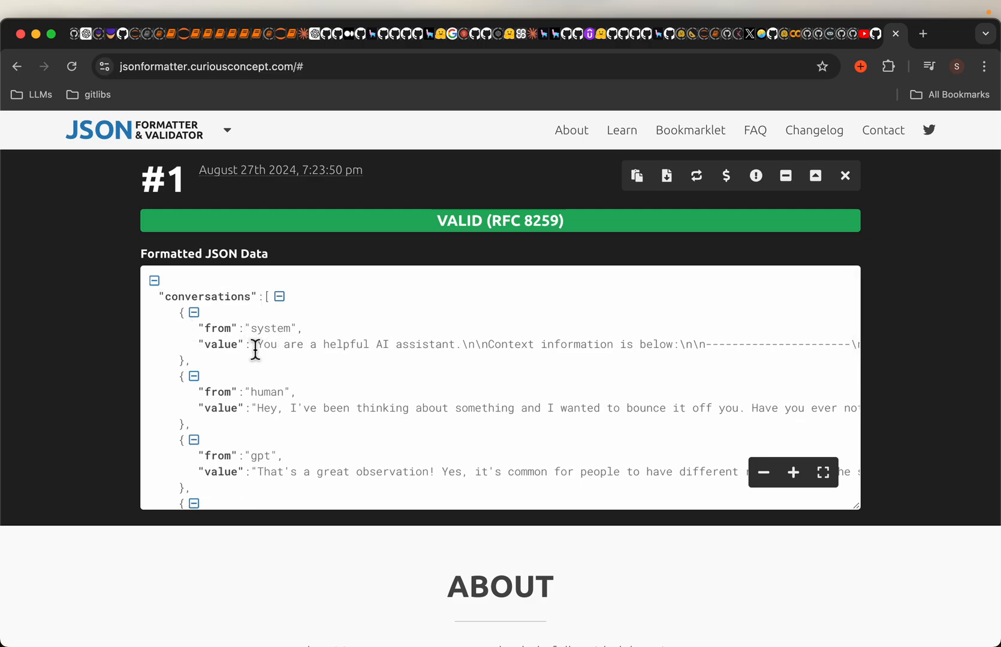
{"action": "left_click_drag", "start_coordinate": [254, 344], "coordinate": [773, 345]}
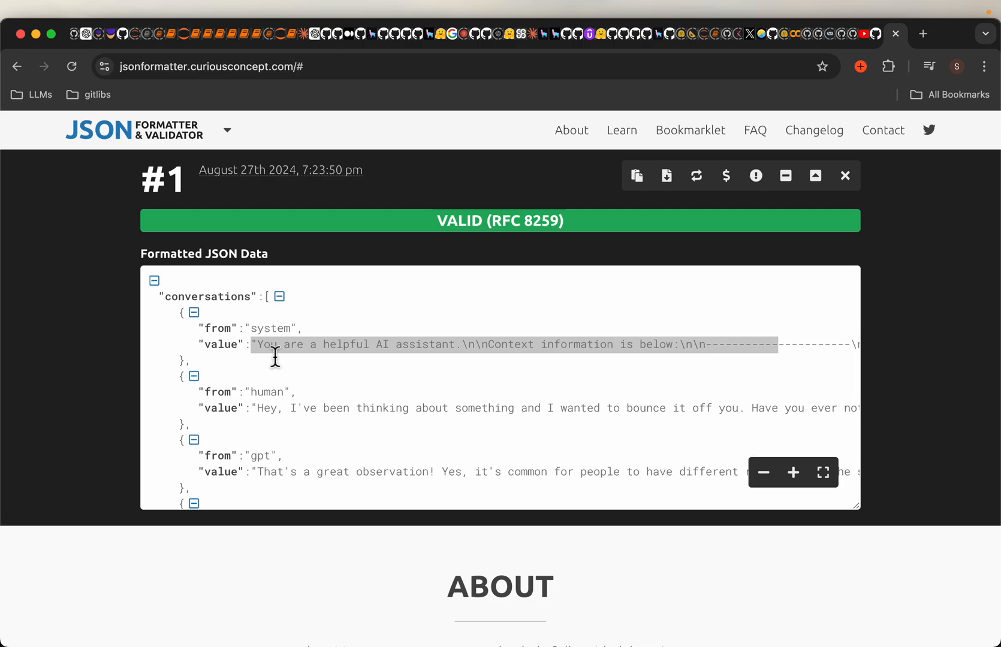
{"action": "mouse_move", "coordinate": [358, 356]}
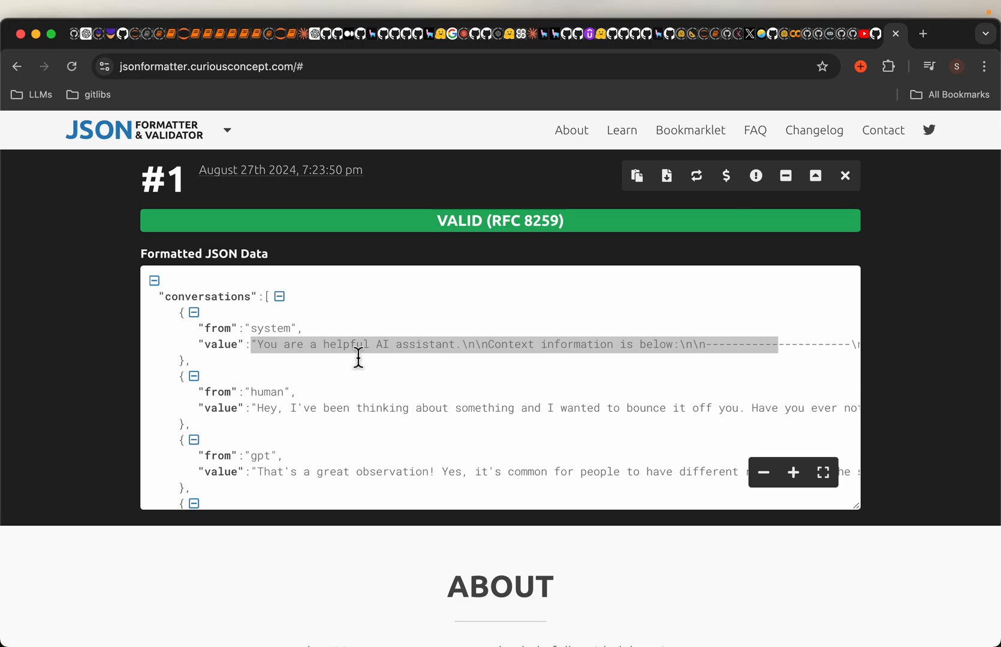
{"action": "mouse_move", "coordinate": [223, 345]}
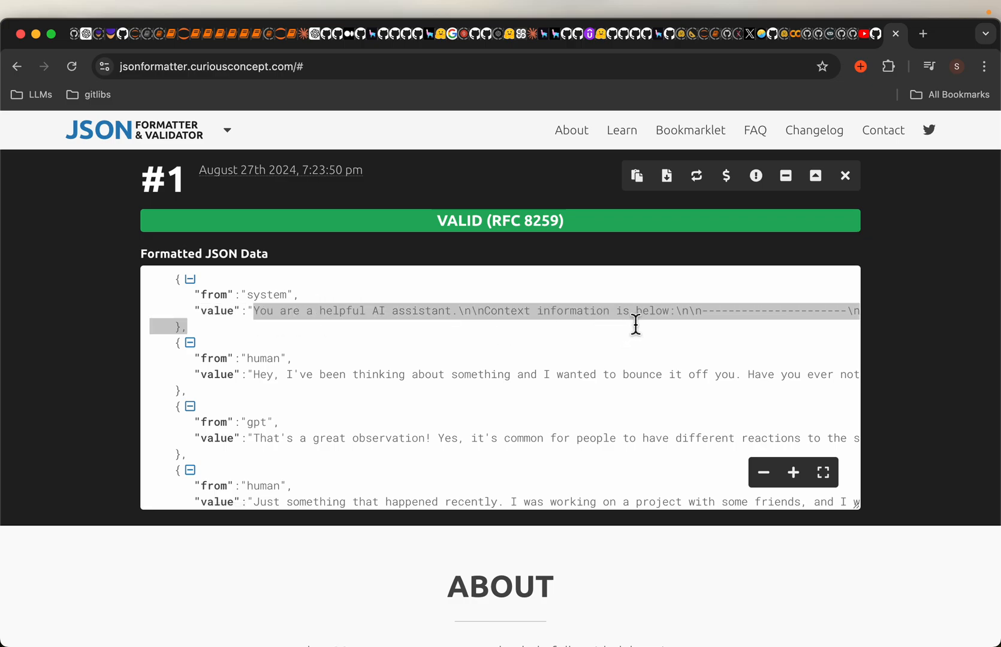
{"action": "scroll", "scroll_direction": "down", "scroll_amount": 3}
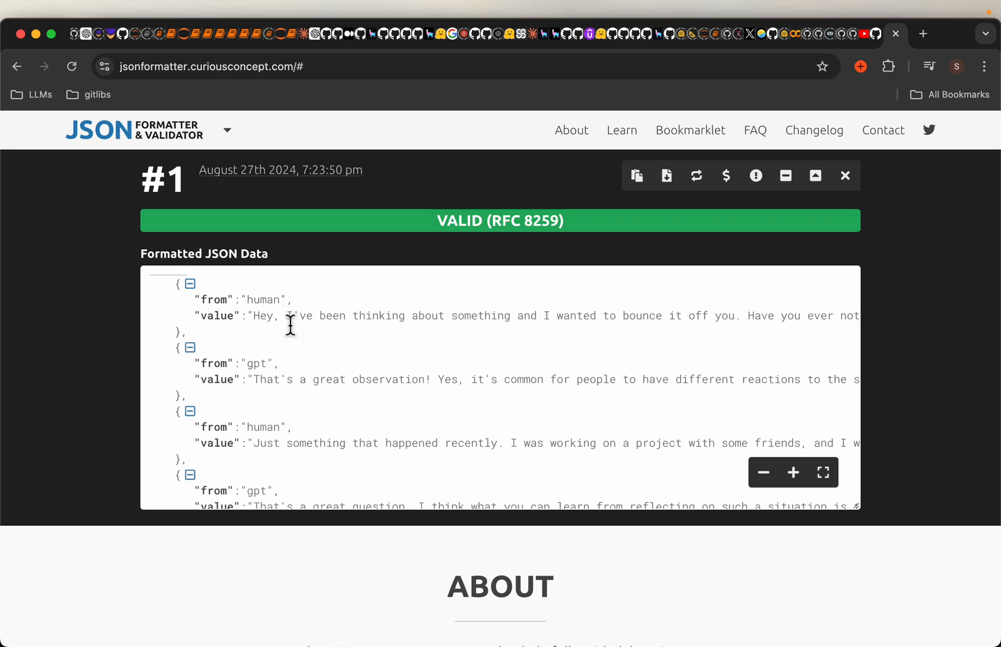
{"action": "double_click", "coordinate": [264, 301]}
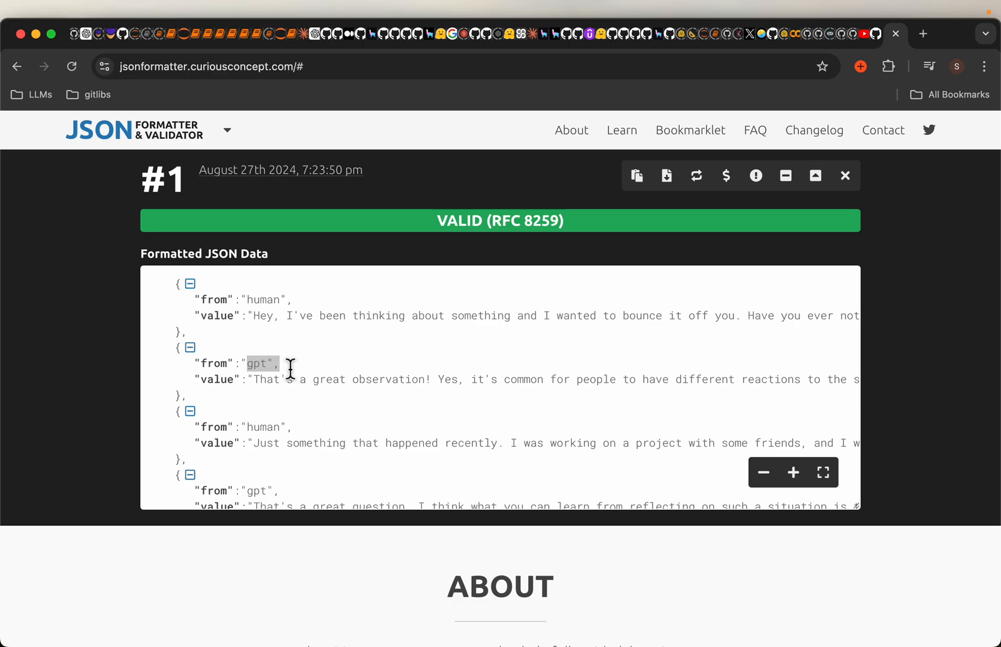
Highlight the opening of the gpt reply and the human label, scrolling to the conversation's end
{"action": "left_click_drag", "start_coordinate": [252, 380], "coordinate": [489, 380]}
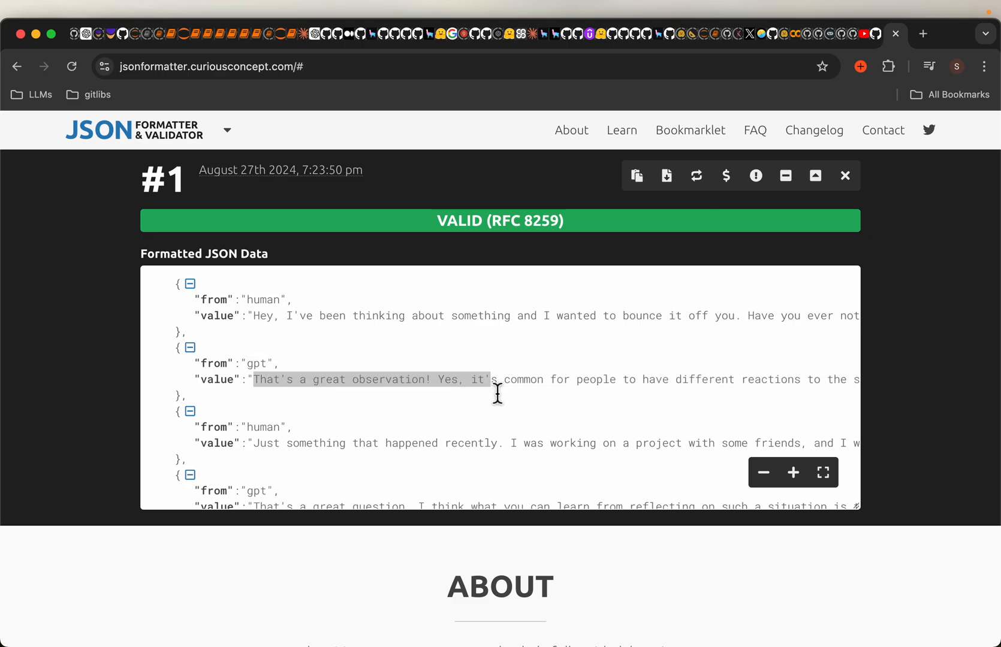
{"action": "scroll", "scroll_direction": "down", "scroll_amount": 3}
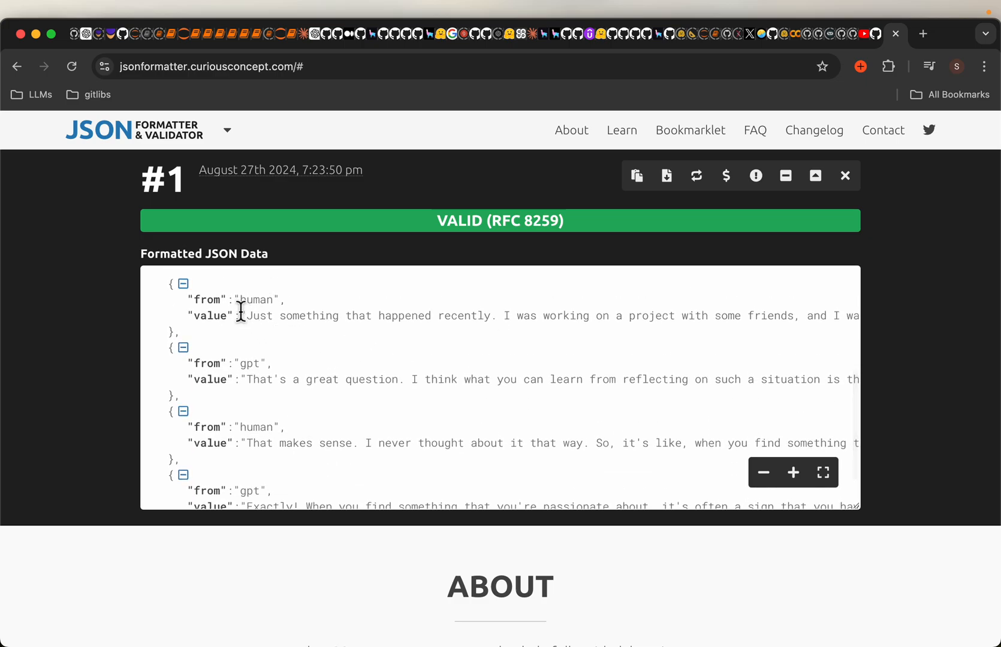
{"action": "double_click", "coordinate": [255, 299]}
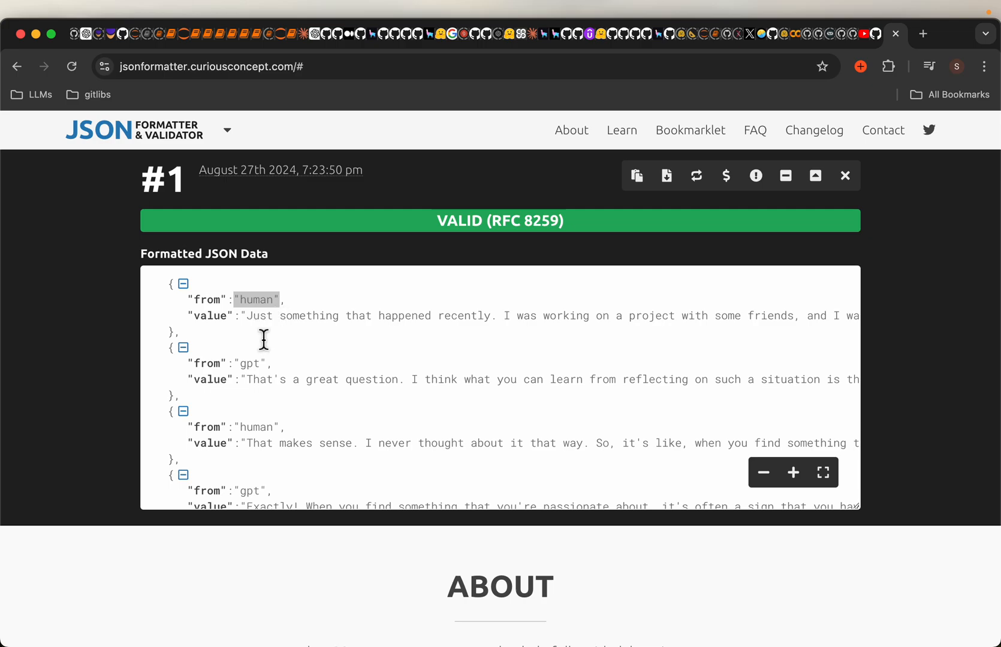
{"action": "scroll", "scroll_direction": "down", "scroll_amount": 3}
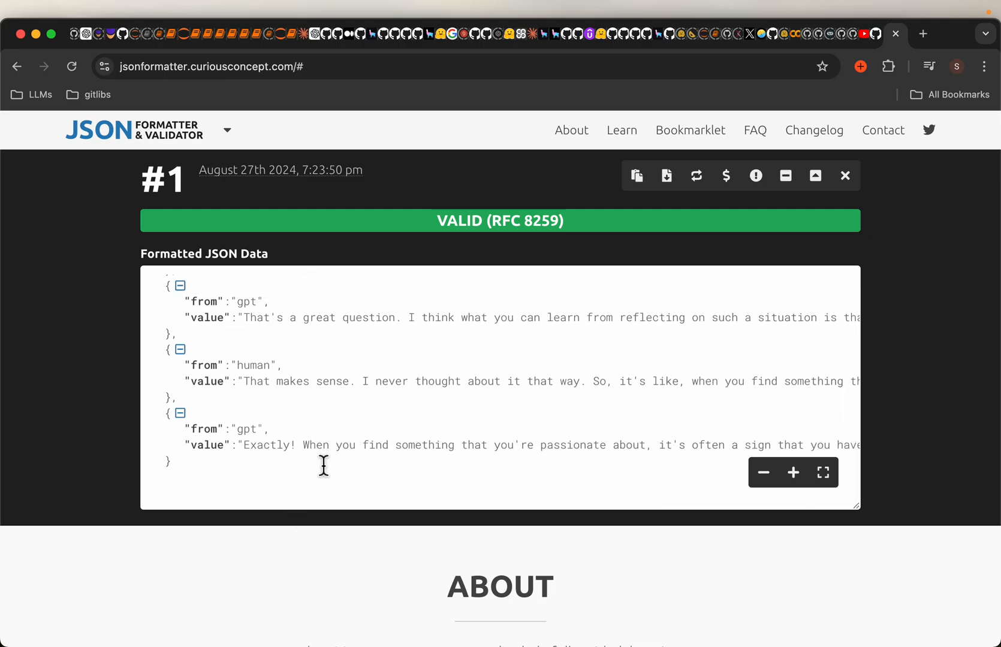
{"action": "mouse_move", "coordinate": [603, 417]}
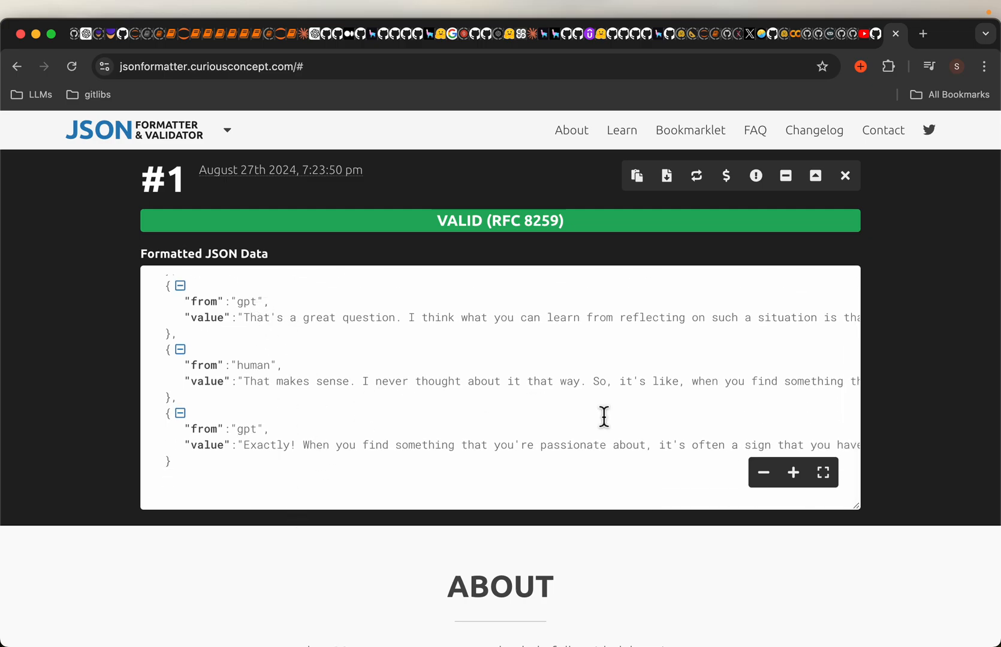
{"action": "mouse_move", "coordinate": [640, 390]}
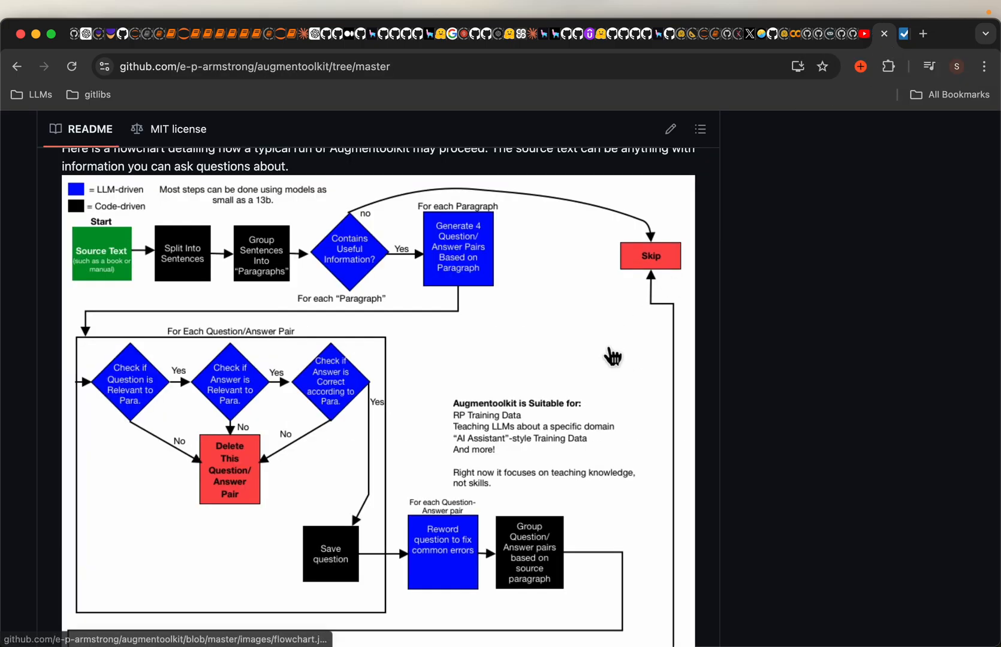
Scroll the README past the flowchart to the SYSTEM config block and return to Terminal via the Dock
{"action": "scroll", "scroll_direction": "down", "scroll_amount": 3}
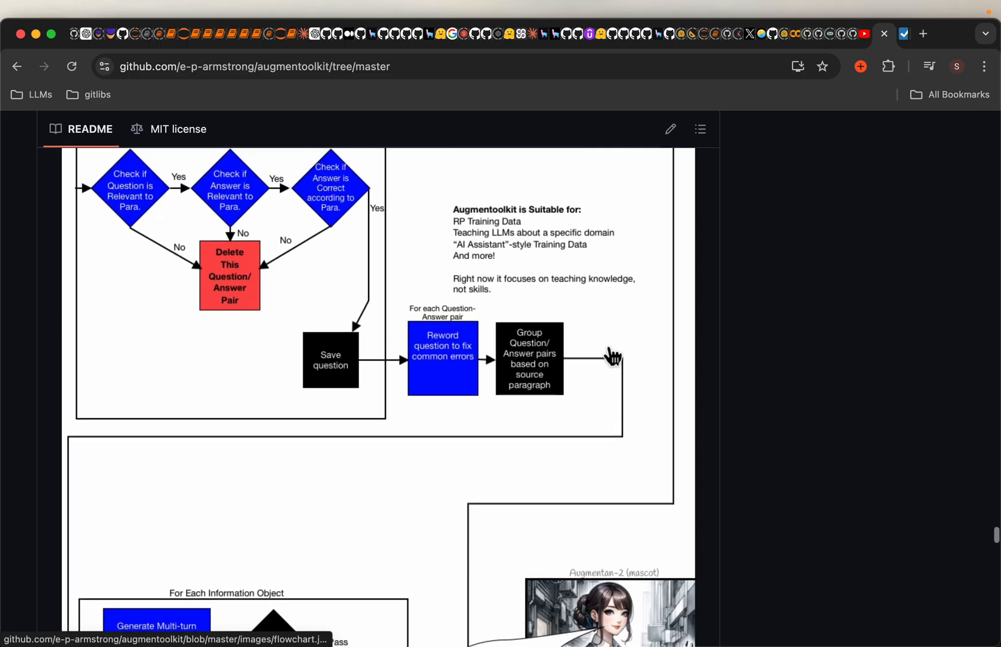
{"action": "scroll", "scroll_direction": "down", "scroll_amount": 3}
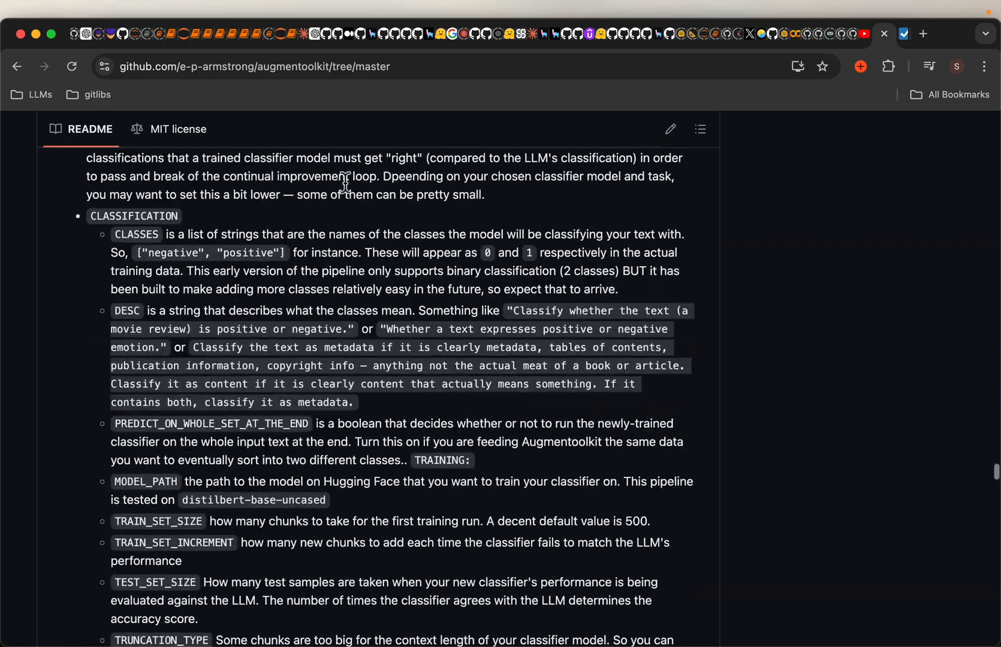
{"action": "scroll", "scroll_direction": "down", "scroll_amount": 3}
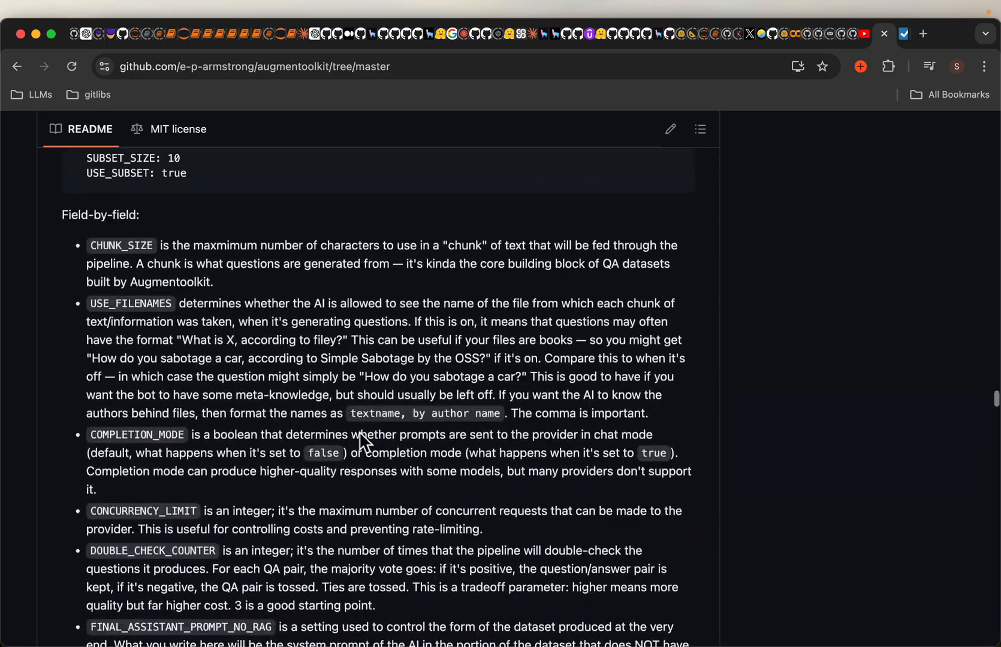
{"action": "scroll", "scroll_direction": "down", "scroll_amount": 3}
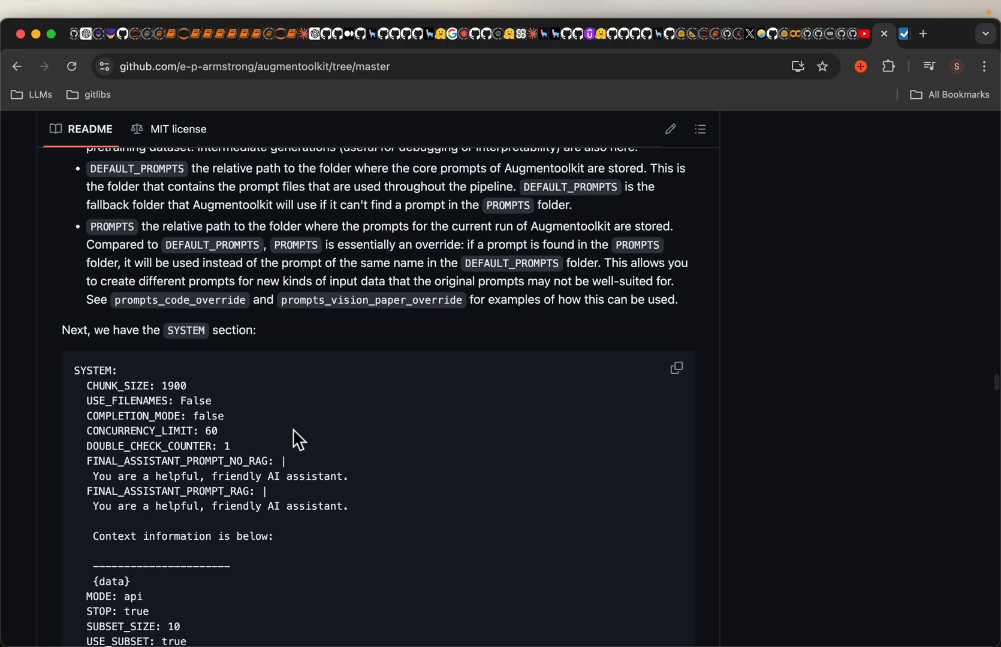
{"action": "scroll", "scroll_direction": "down", "scroll_amount": 3}
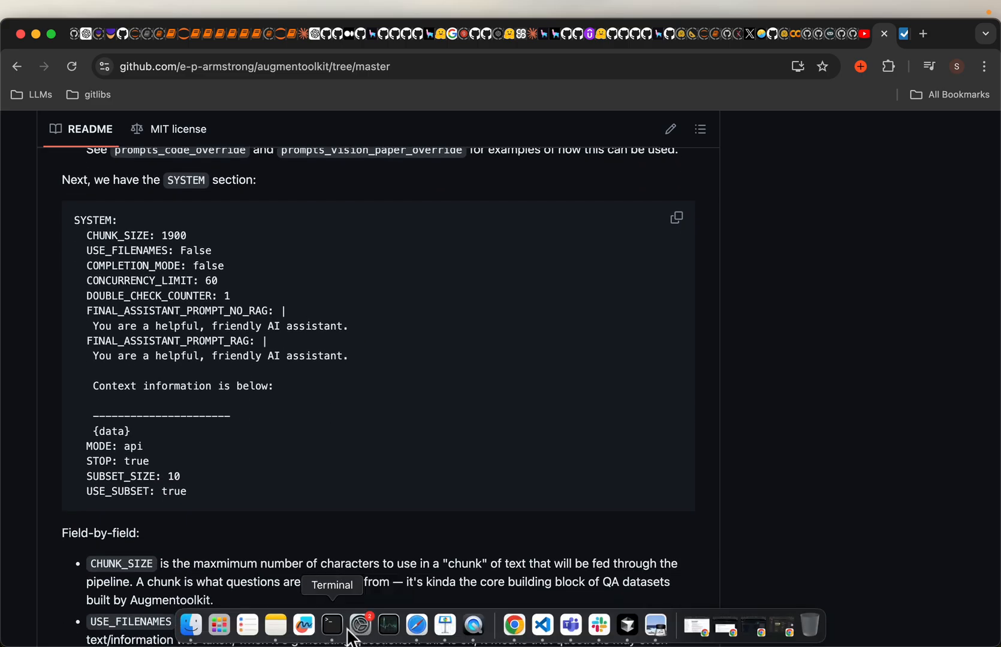
{"action": "left_click", "coordinate": [332, 625]}
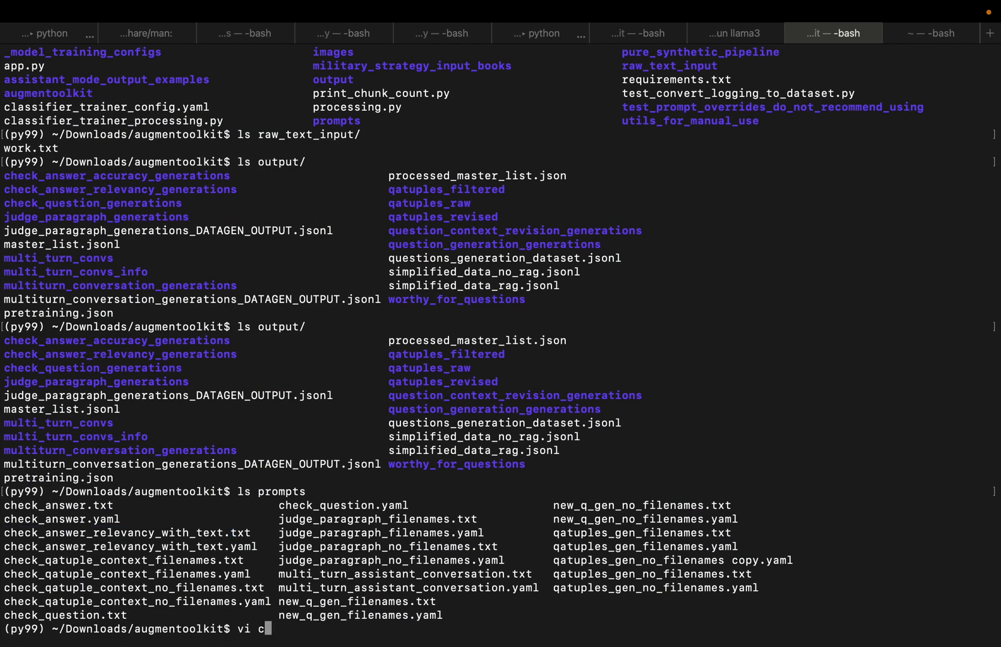
Open config.yaml in vi, showing its PATH, API, SKIP and SYSTEM settings
{"action": "type", "text": "onfig.yaml"}
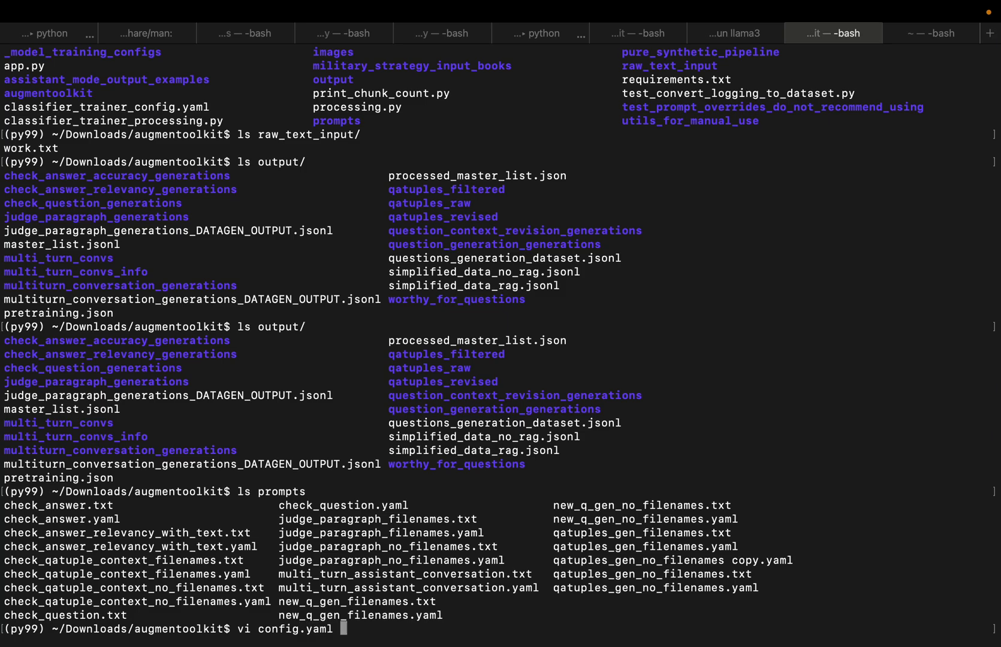
{"action": "key", "text": "enter"}
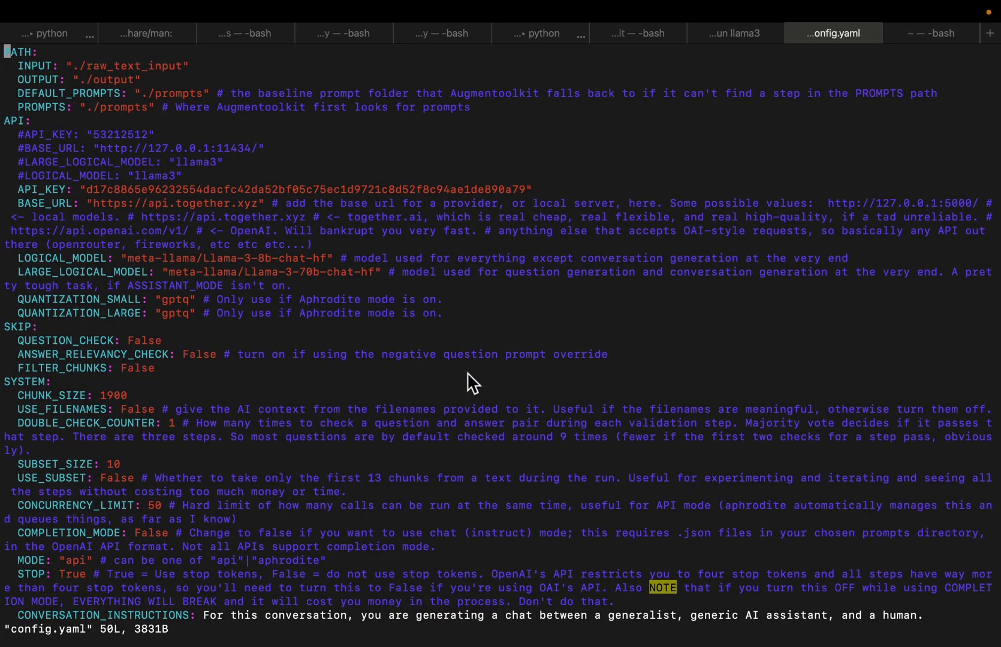